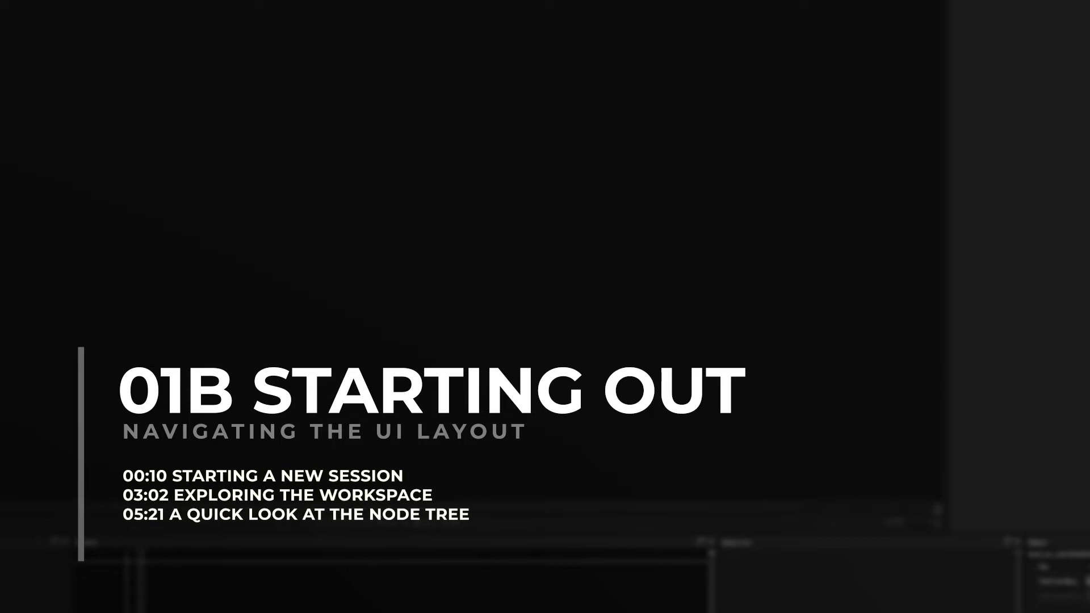
{"action": "mouse_move", "coordinate": [378, 297]}
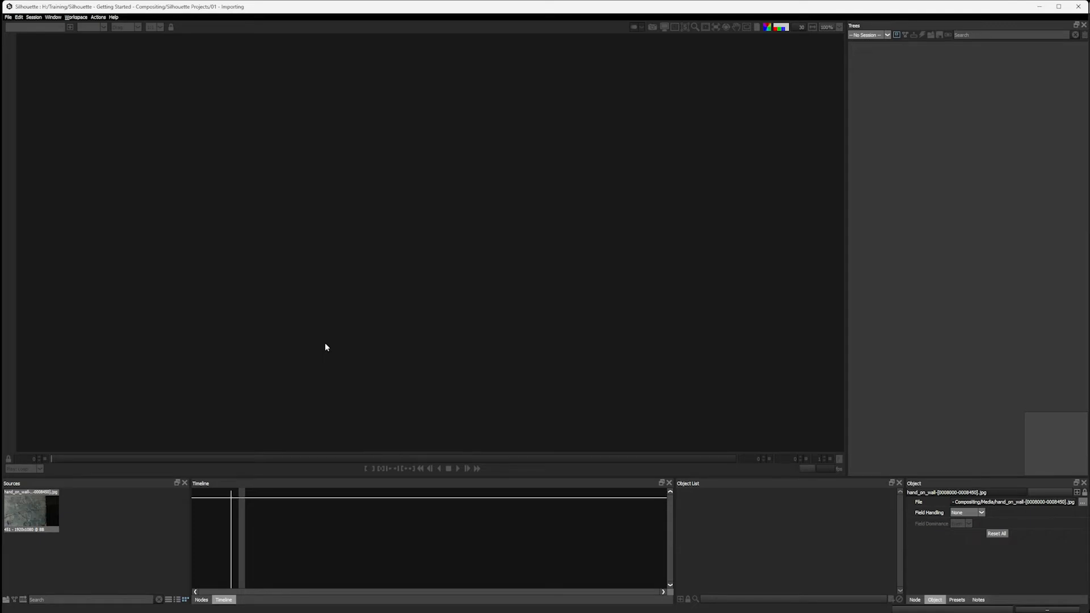
{"action": "mouse_move", "coordinate": [81, 539]}
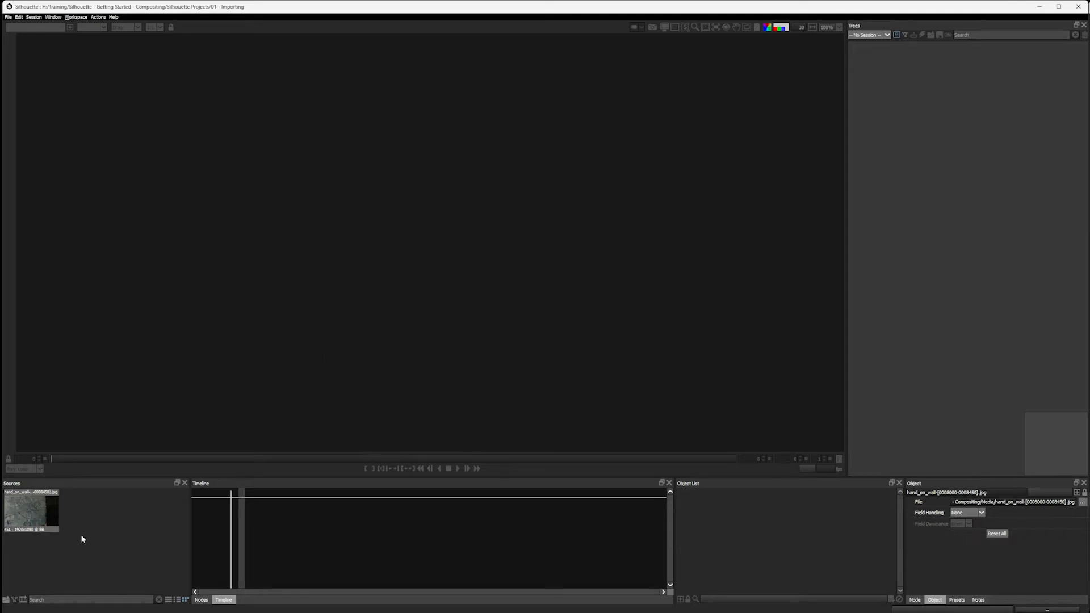
{"action": "mouse_move", "coordinate": [218, 427]}
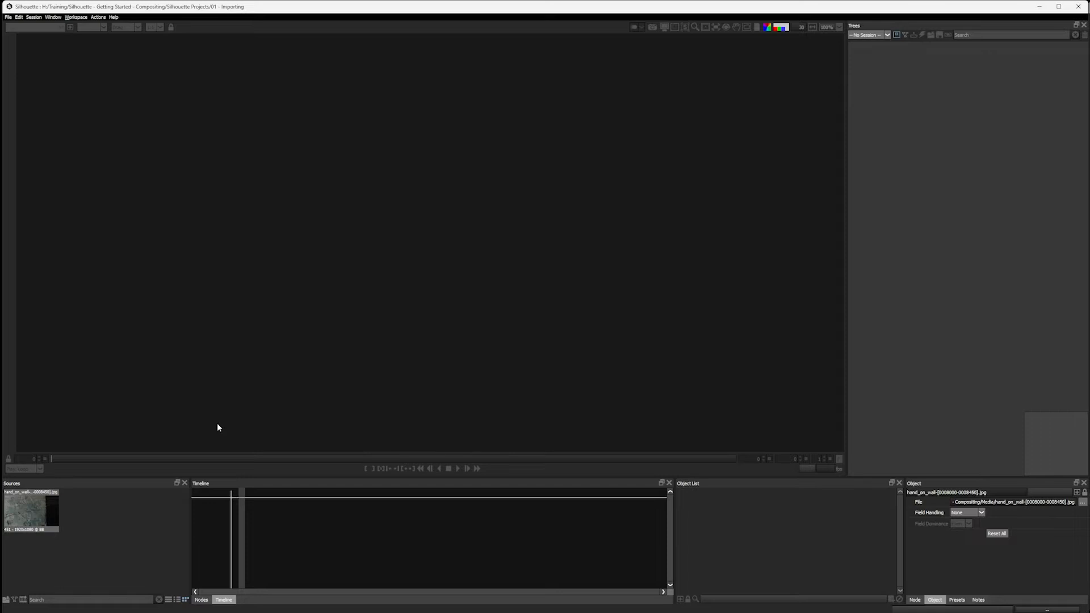
{"action": "mouse_move", "coordinate": [114, 494]}
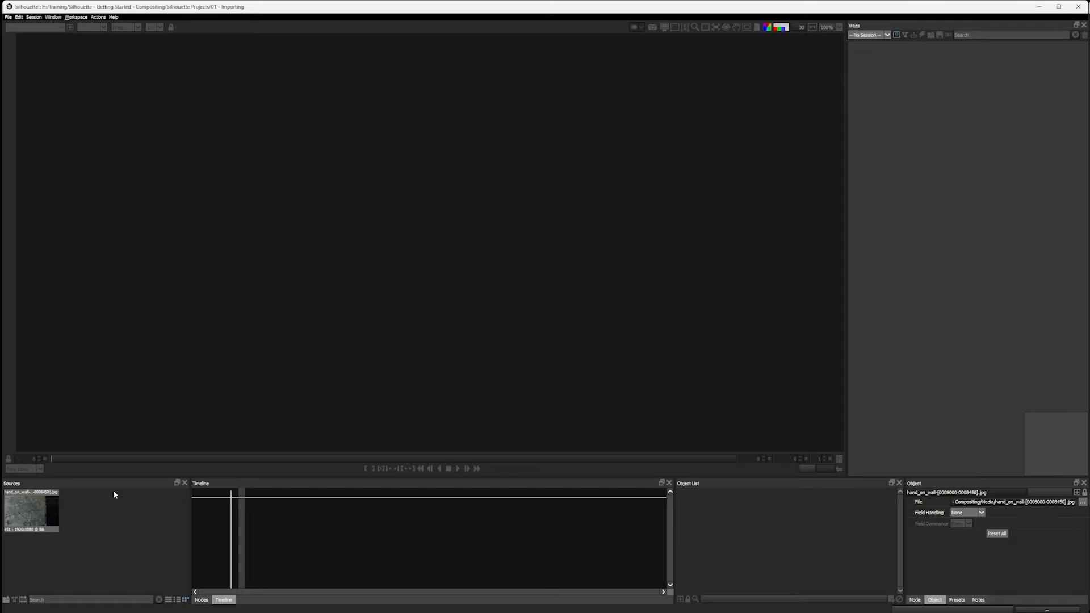
{"action": "mouse_move", "coordinate": [114, 542]}
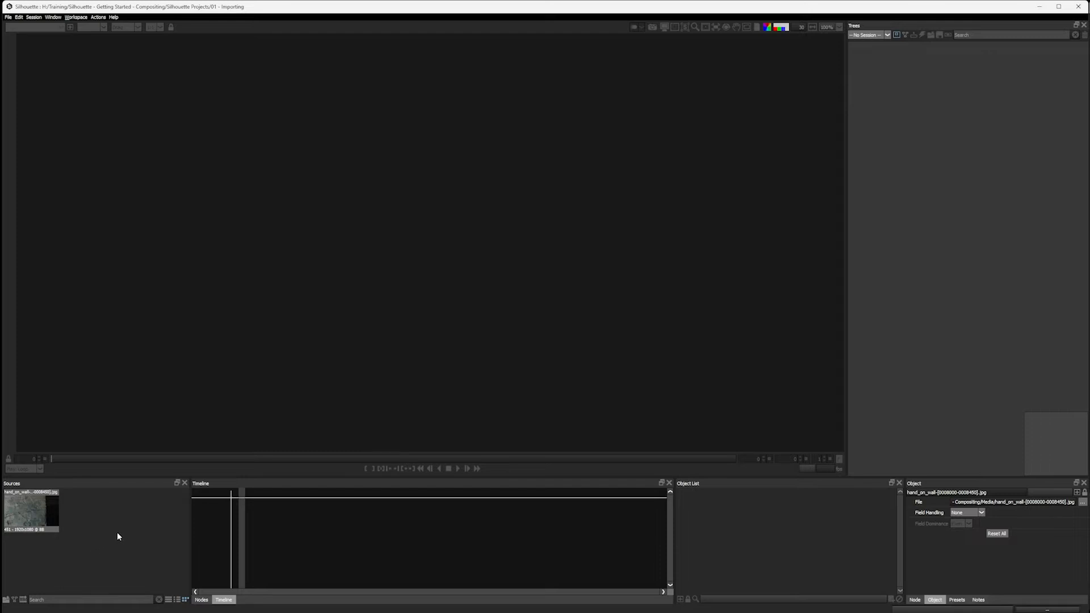
{"action": "mouse_move", "coordinate": [27, 514]}
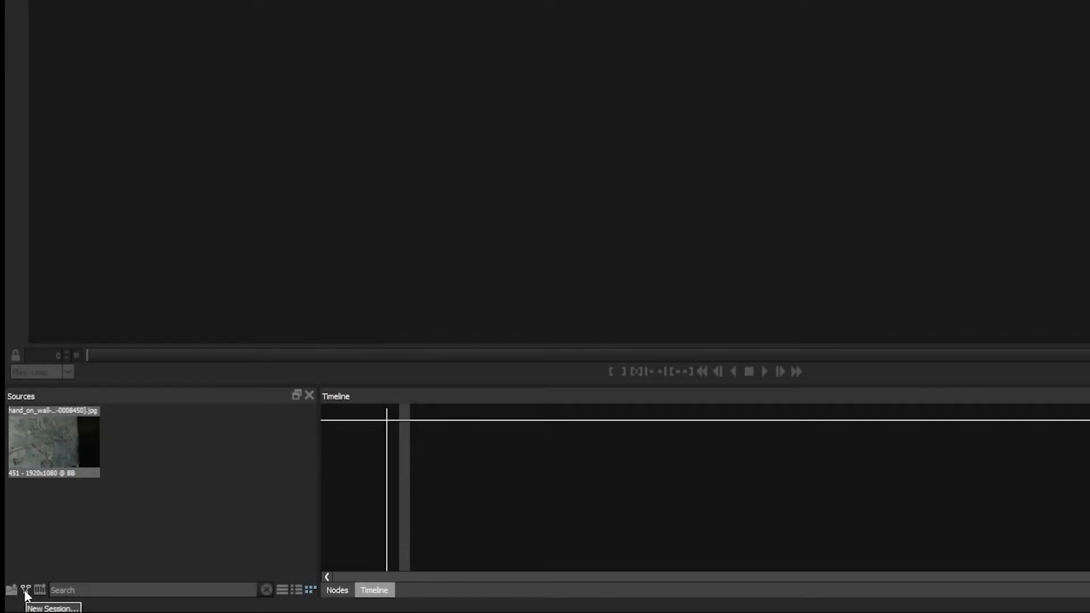
Step: Start New Session 1 from the clip and review templates, keeping Roto
{"action": "left_click", "coordinate": [26, 591]}
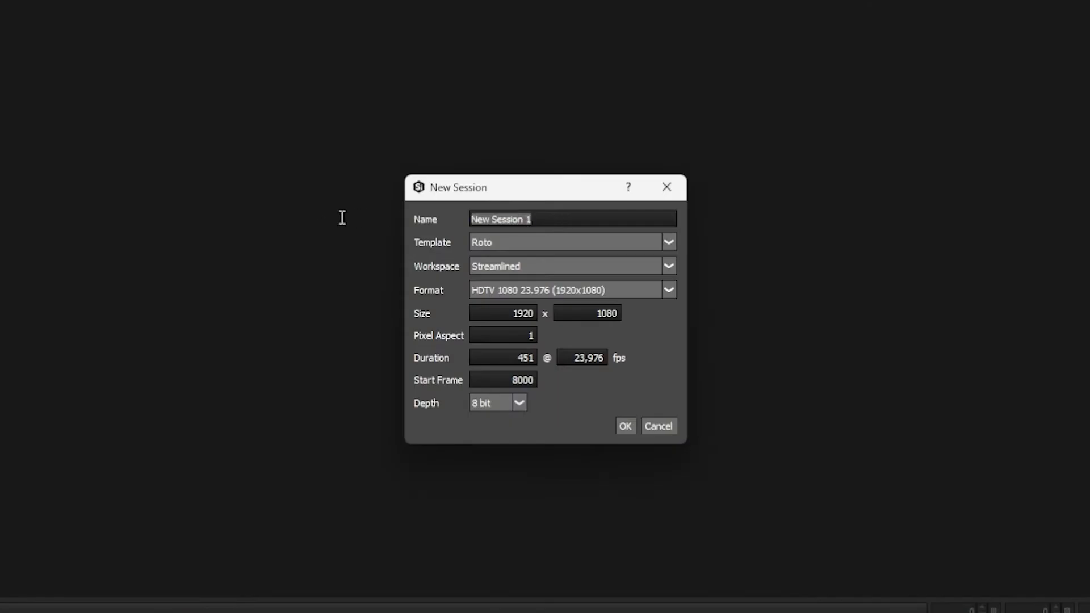
{"action": "mouse_move", "coordinate": [323, 225]}
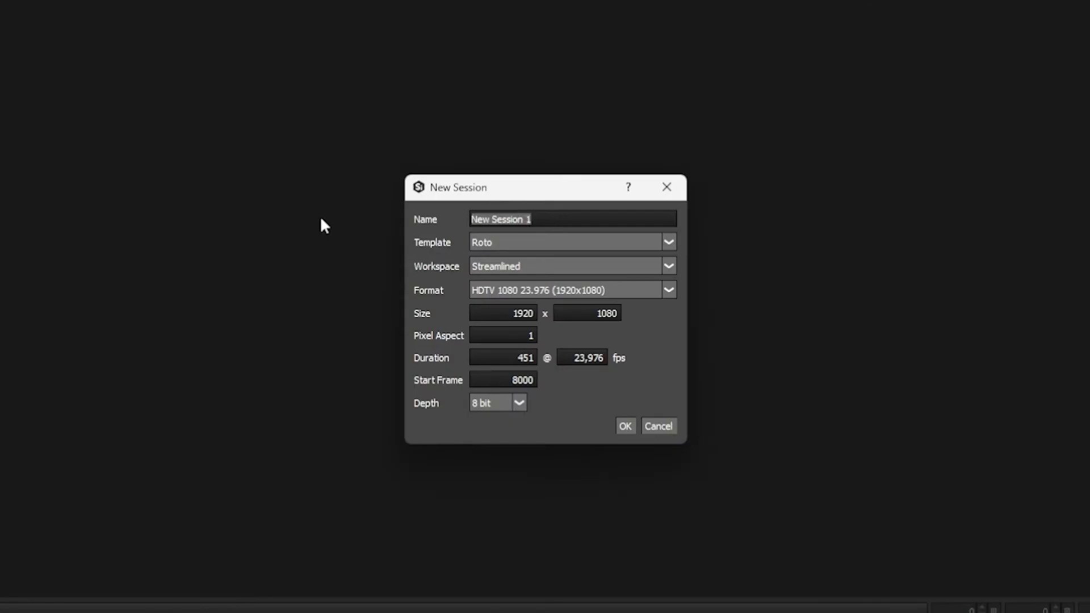
{"action": "mouse_move", "coordinate": [581, 218]}
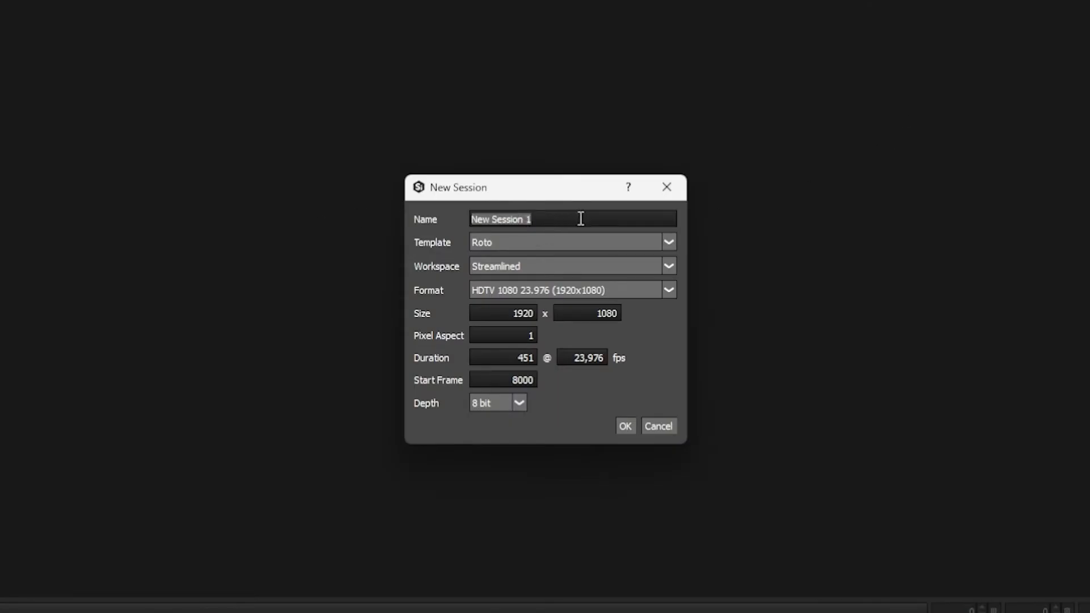
{"action": "mouse_move", "coordinate": [425, 257]}
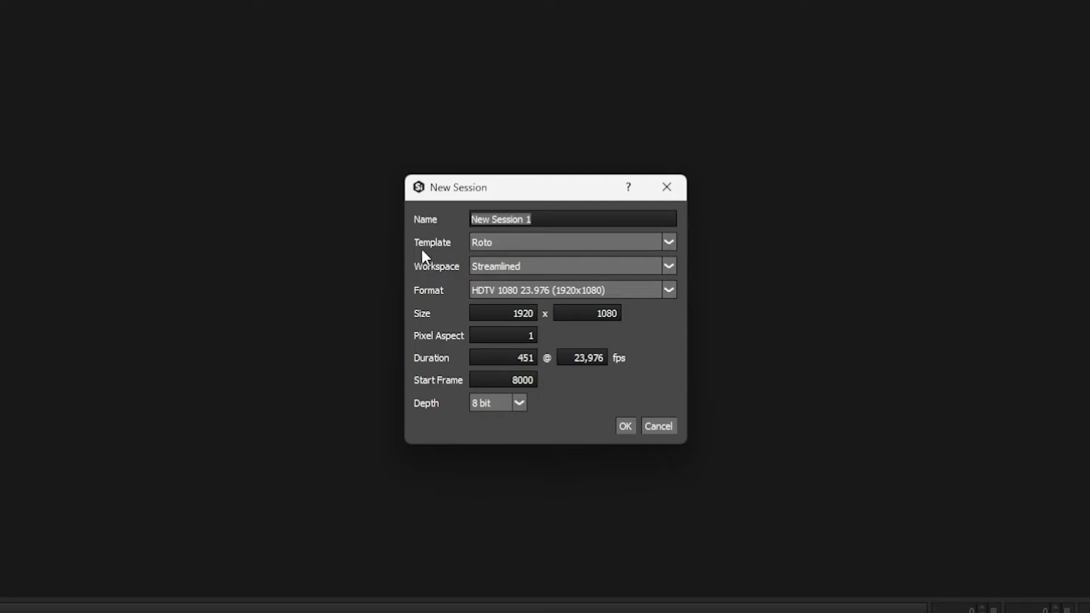
{"action": "left_click", "coordinate": [667, 242]}
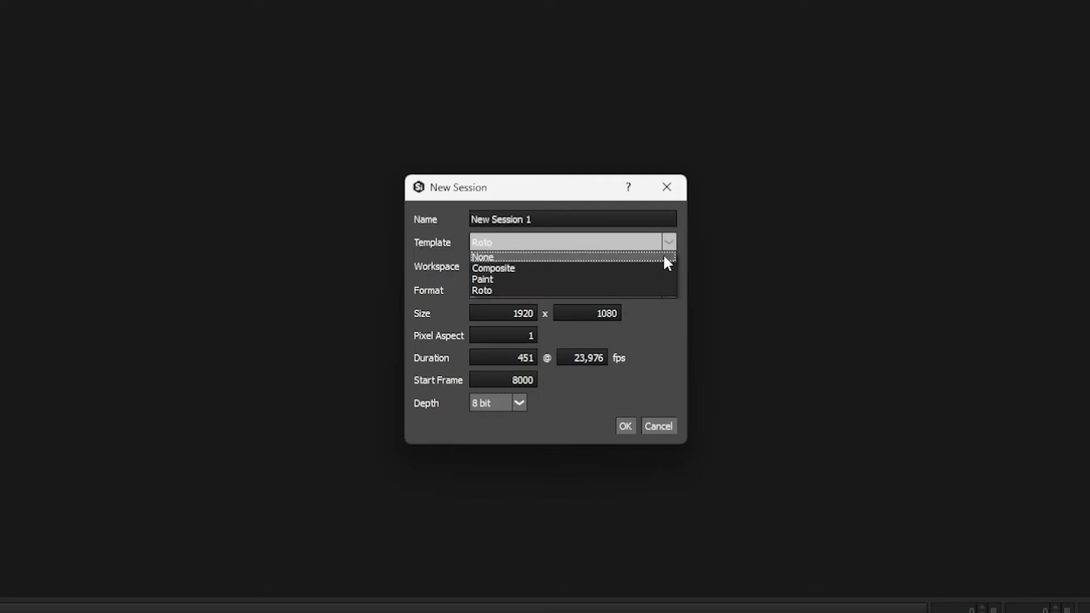
{"action": "mouse_move", "coordinate": [673, 249]}
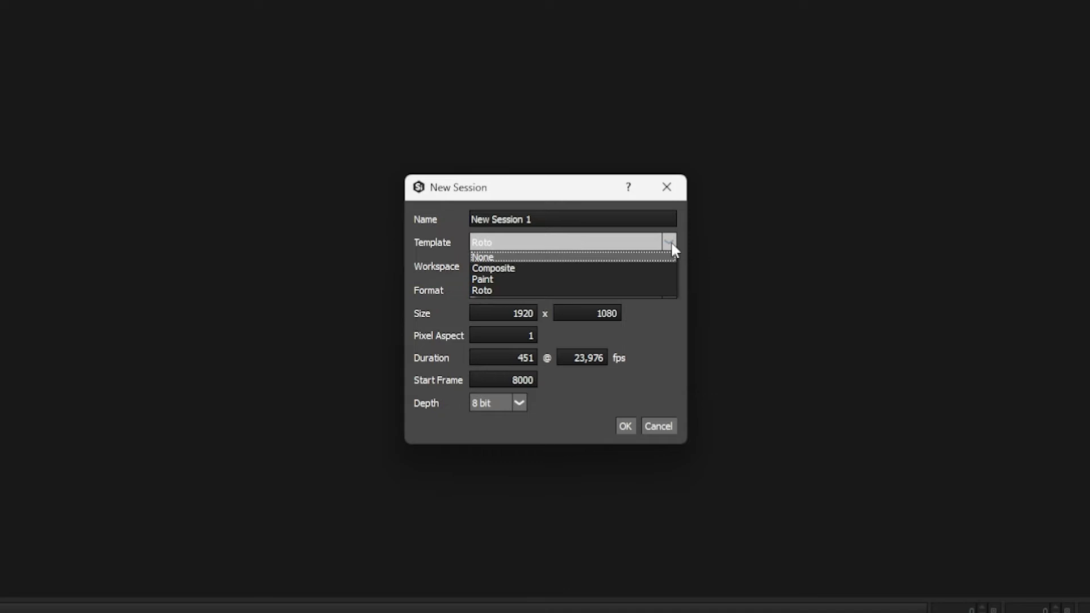
{"action": "mouse_move", "coordinate": [665, 261]}
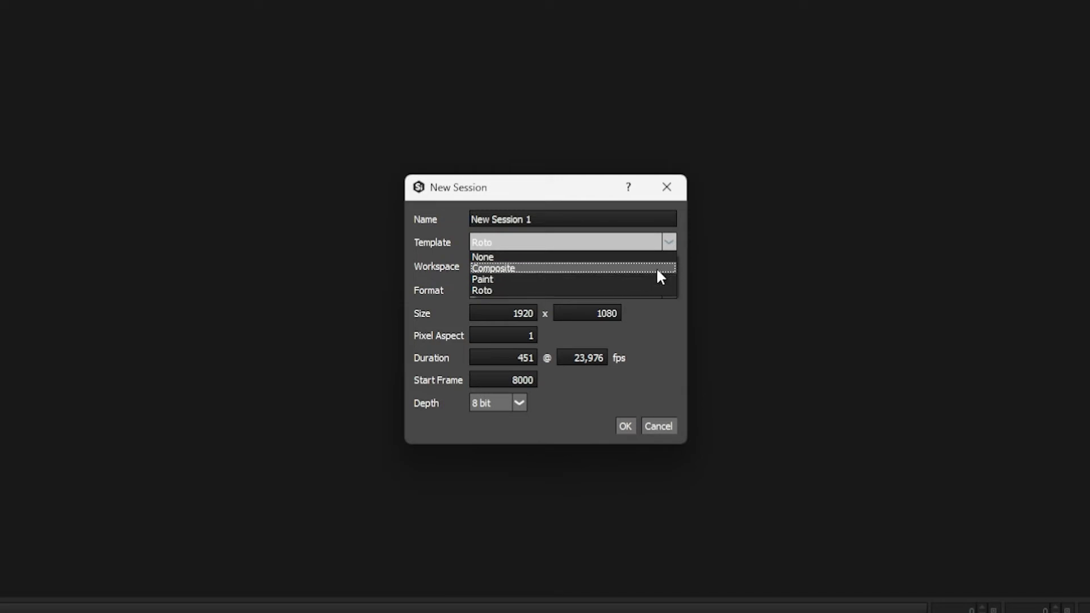
{"action": "mouse_move", "coordinate": [660, 293]}
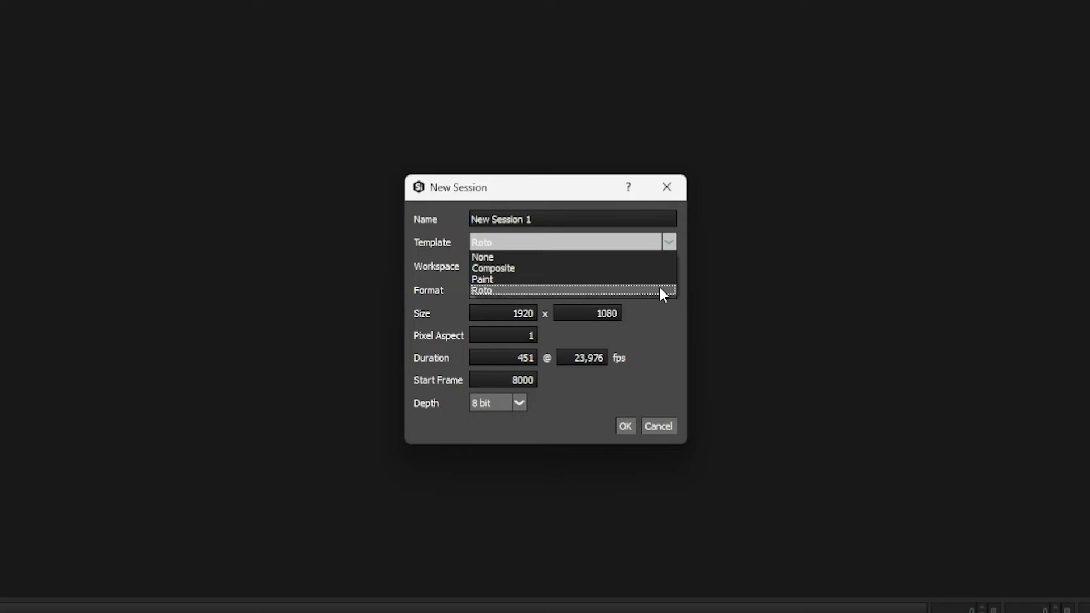
{"action": "left_click", "coordinate": [481, 291]}
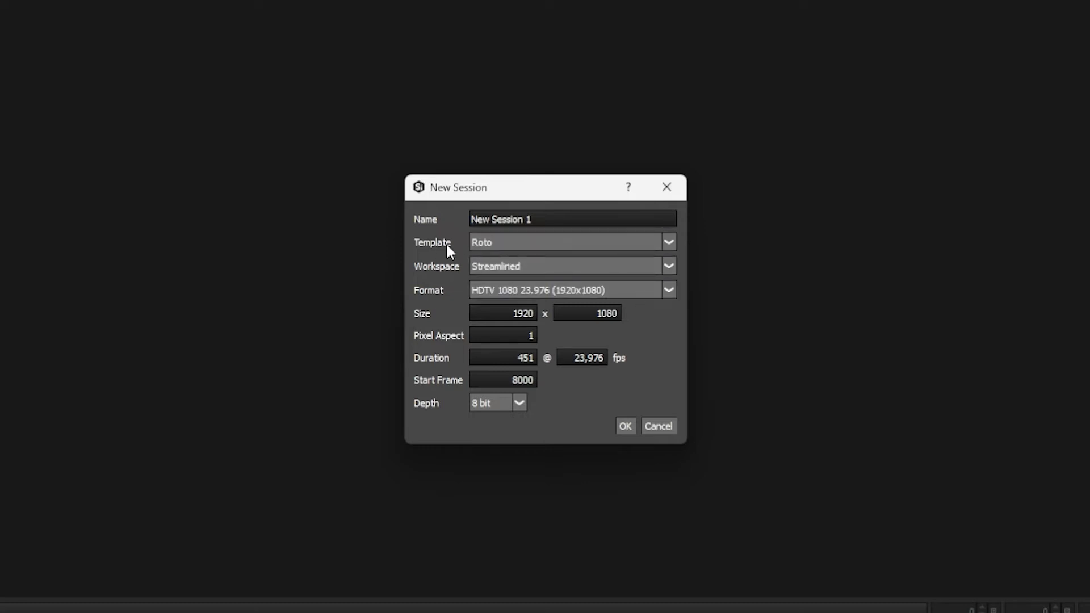
Step: Change the session workspace from Streamlined to Composite
{"action": "left_click", "coordinate": [667, 267]}
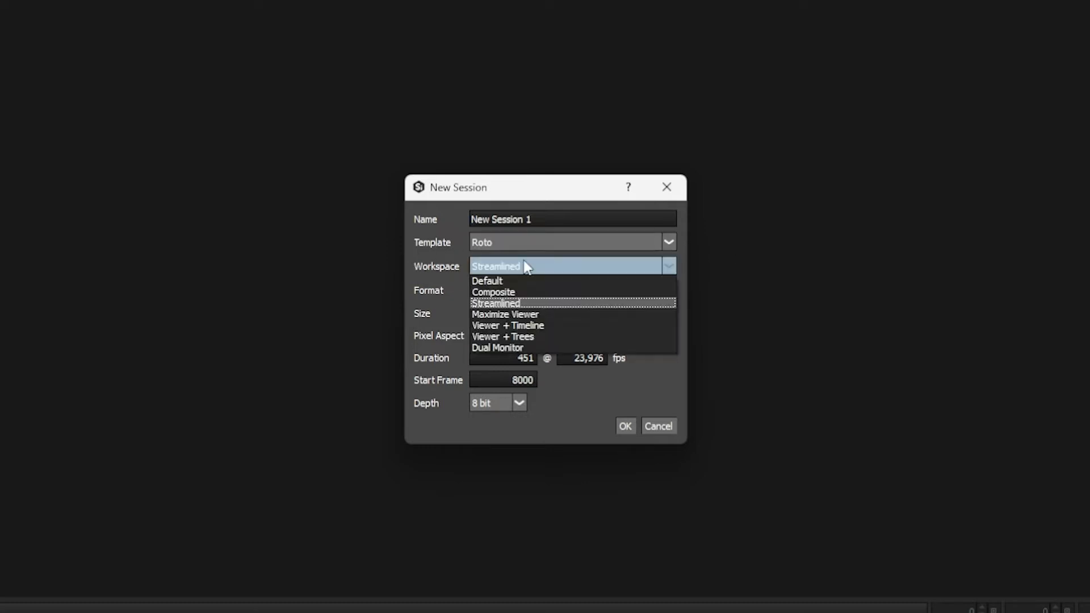
{"action": "mouse_move", "coordinate": [533, 340]}
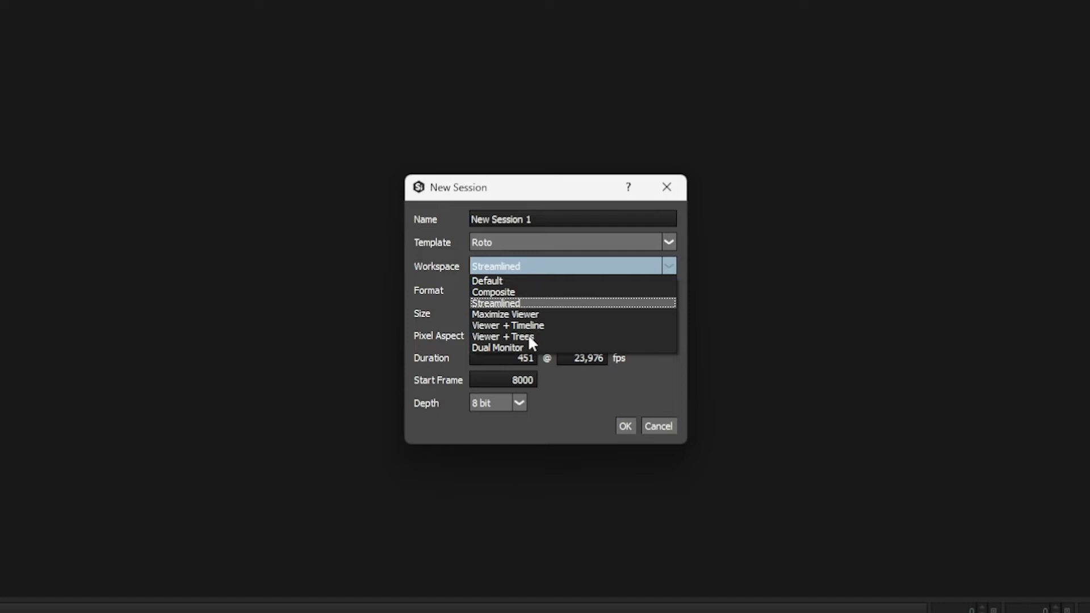
{"action": "mouse_move", "coordinate": [529, 301]}
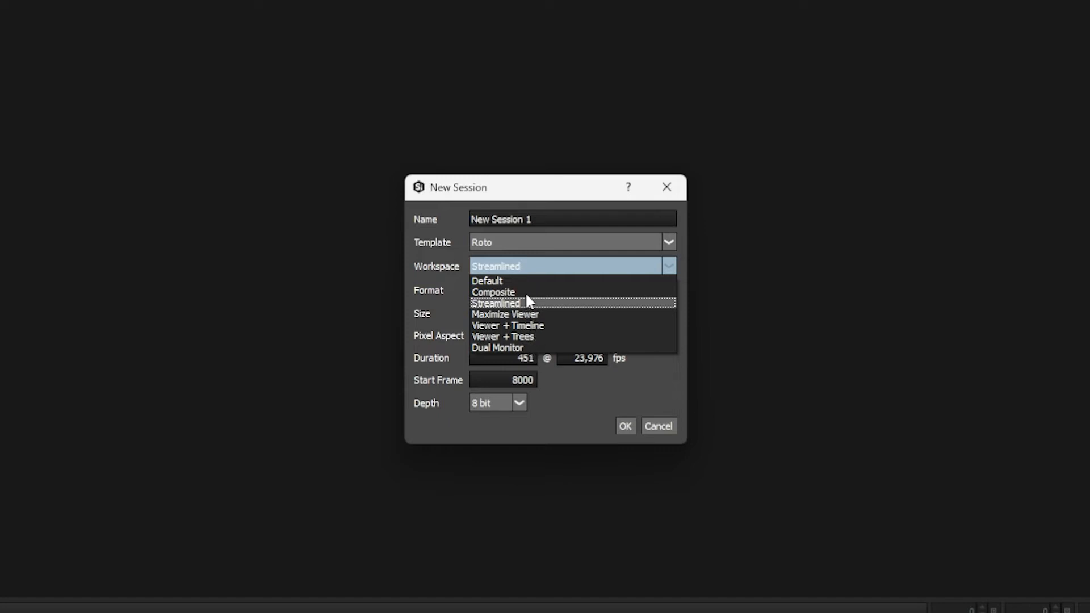
{"action": "left_click", "coordinate": [494, 291]}
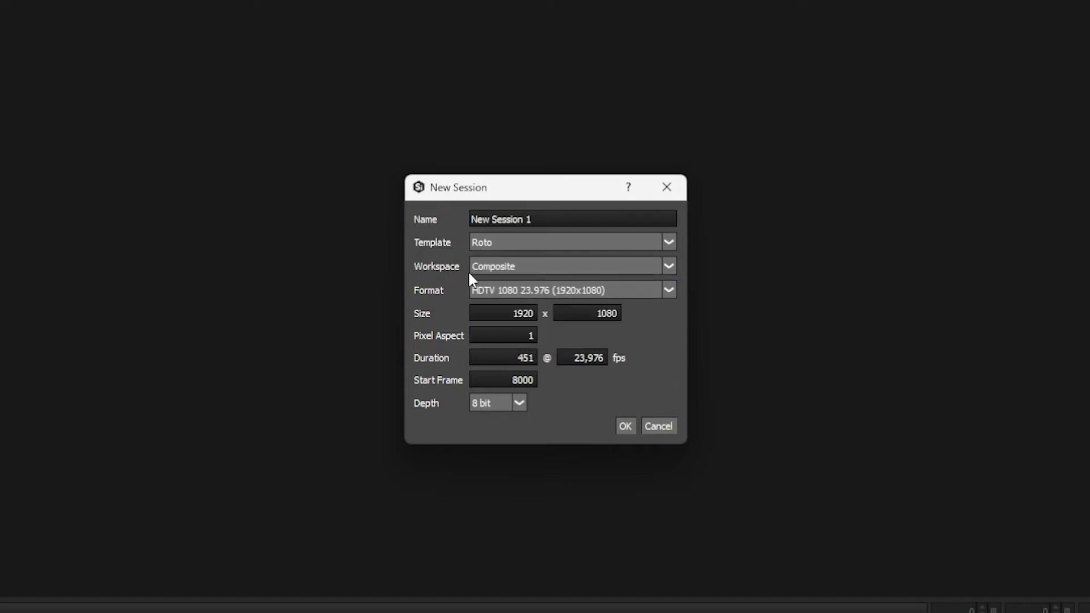
{"action": "mouse_move", "coordinate": [508, 280]}
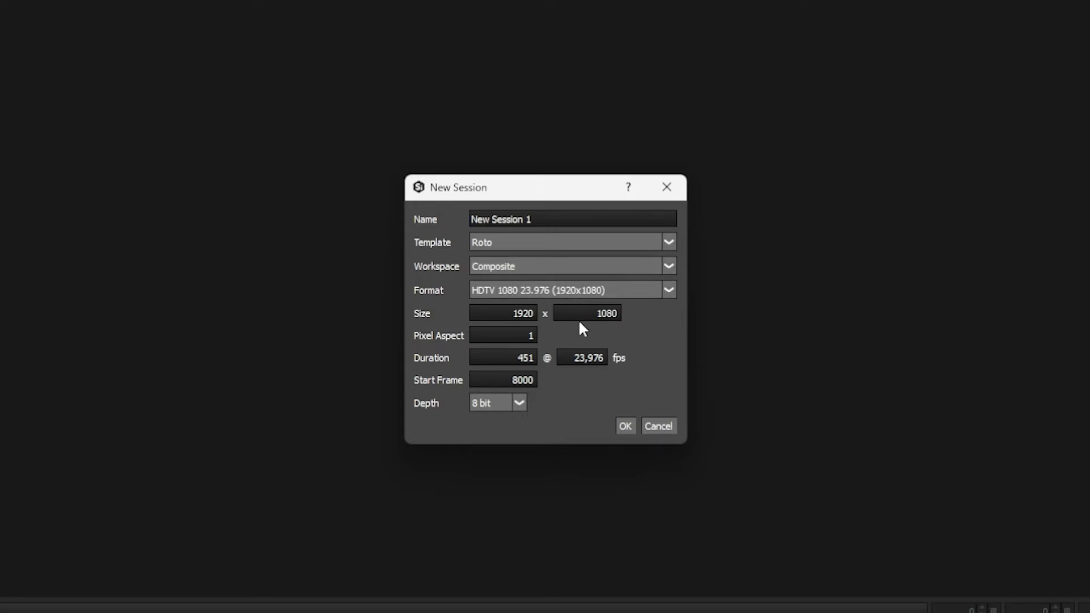
{"action": "mouse_move", "coordinate": [592, 335]}
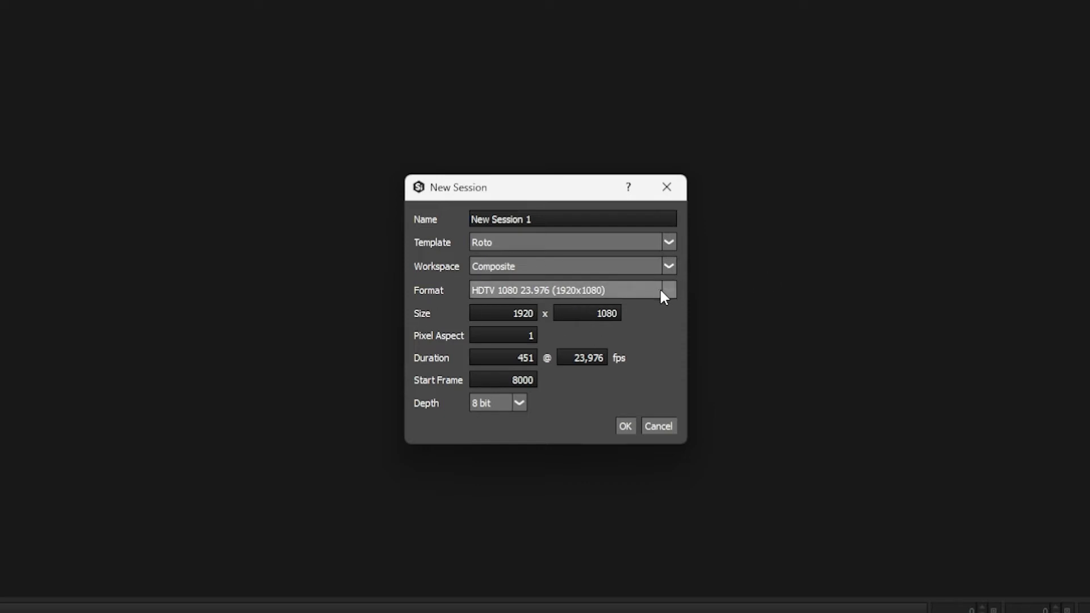
{"action": "left_click", "coordinate": [666, 290]}
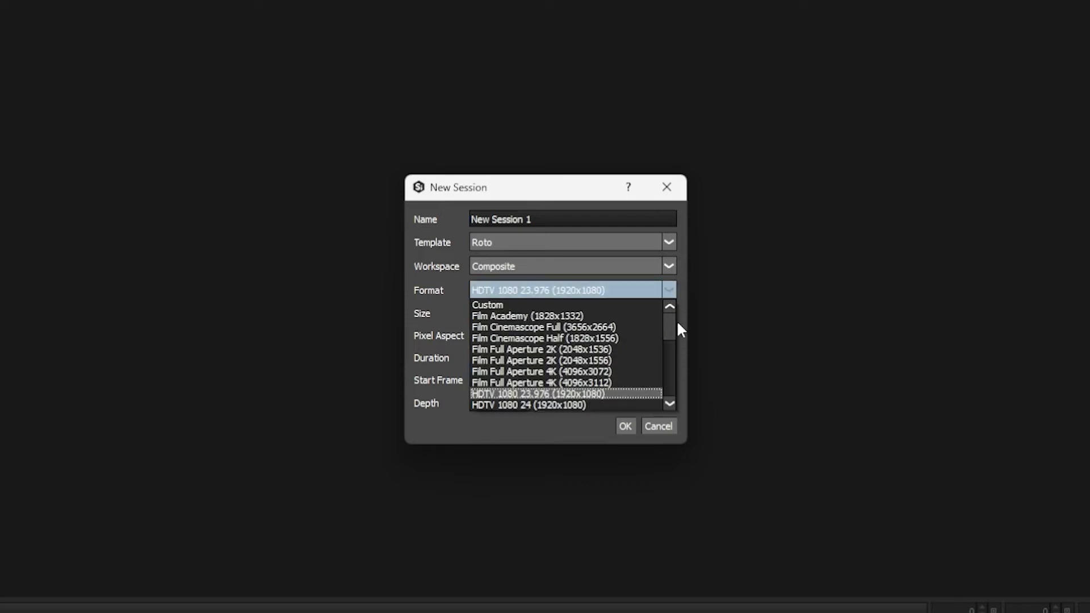
{"action": "scroll", "scroll_direction": "down", "scroll_amount": 3}
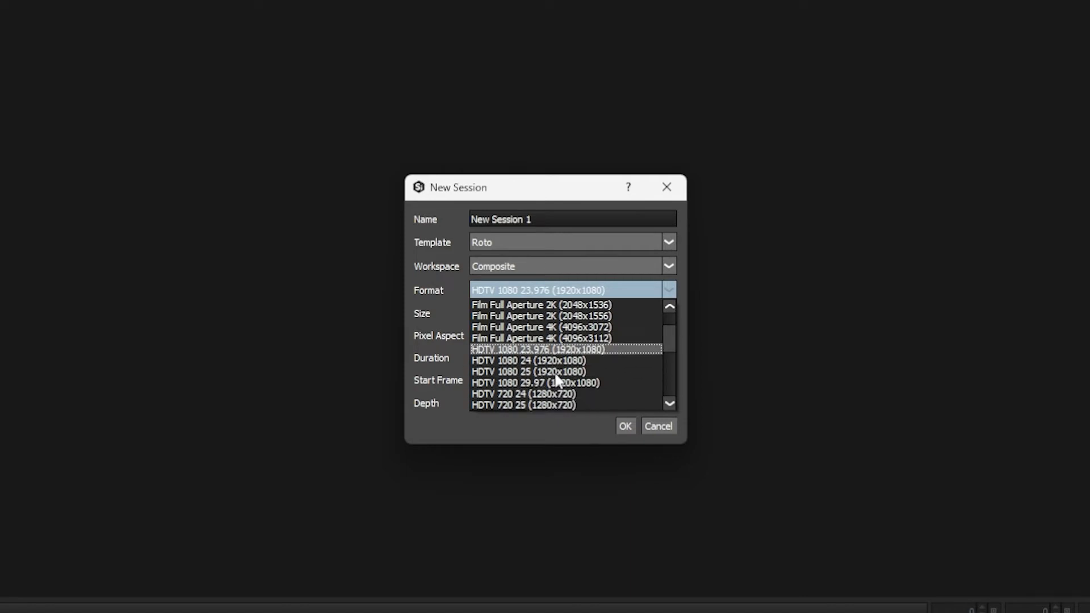
{"action": "left_click", "coordinate": [528, 371]}
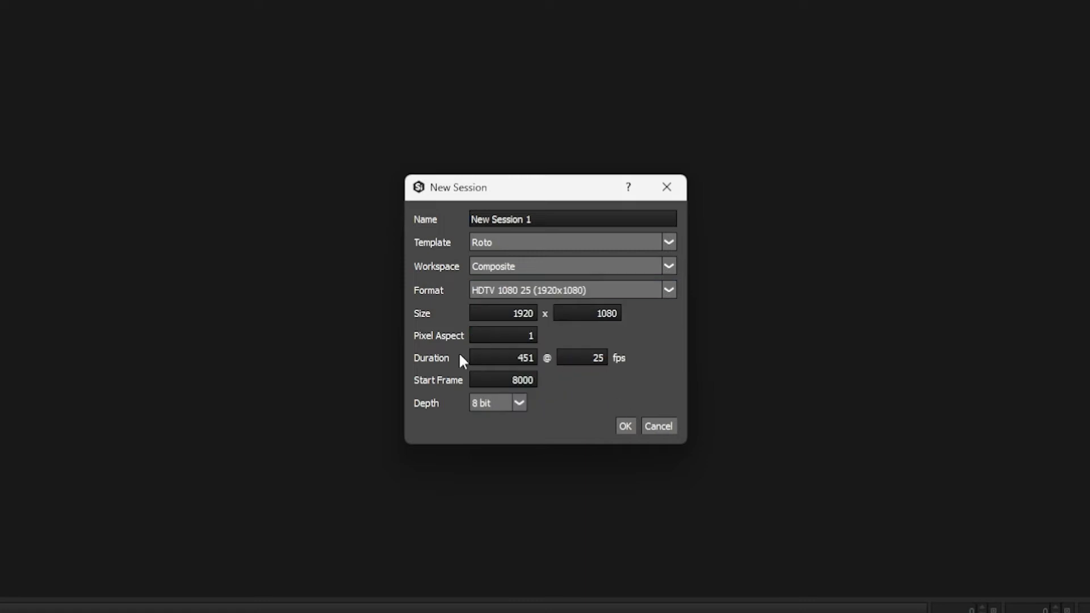
{"action": "mouse_move", "coordinate": [642, 320]}
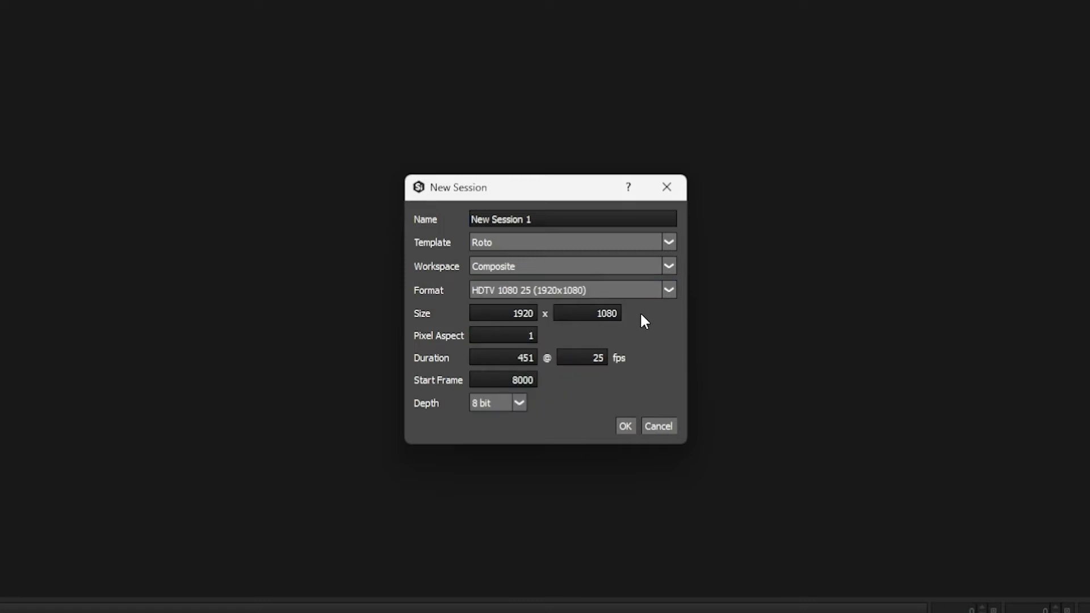
{"action": "mouse_move", "coordinate": [629, 368]}
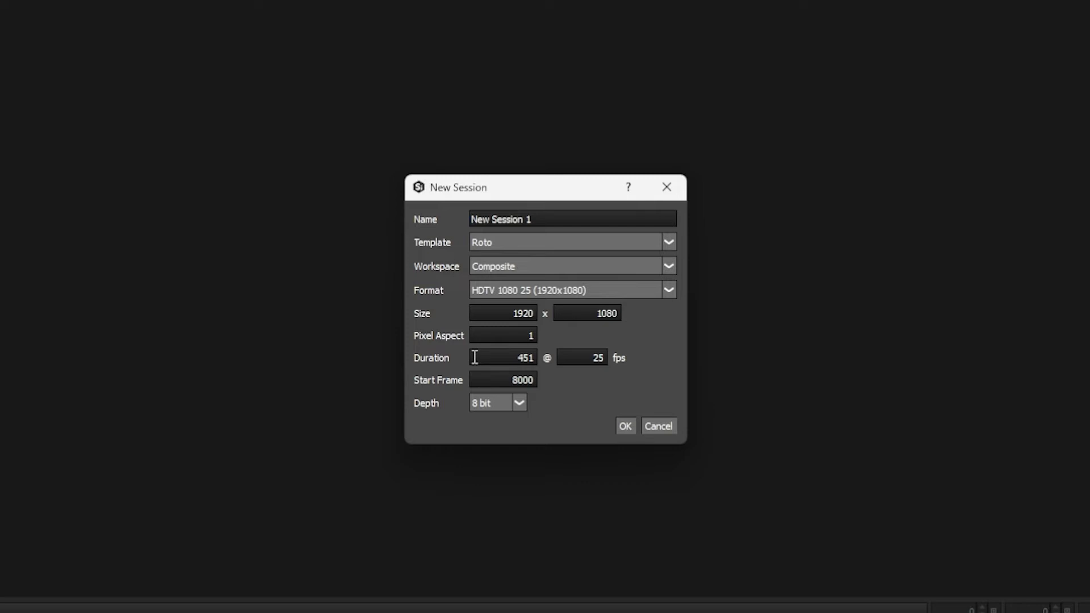
{"action": "mouse_move", "coordinate": [705, 333]}
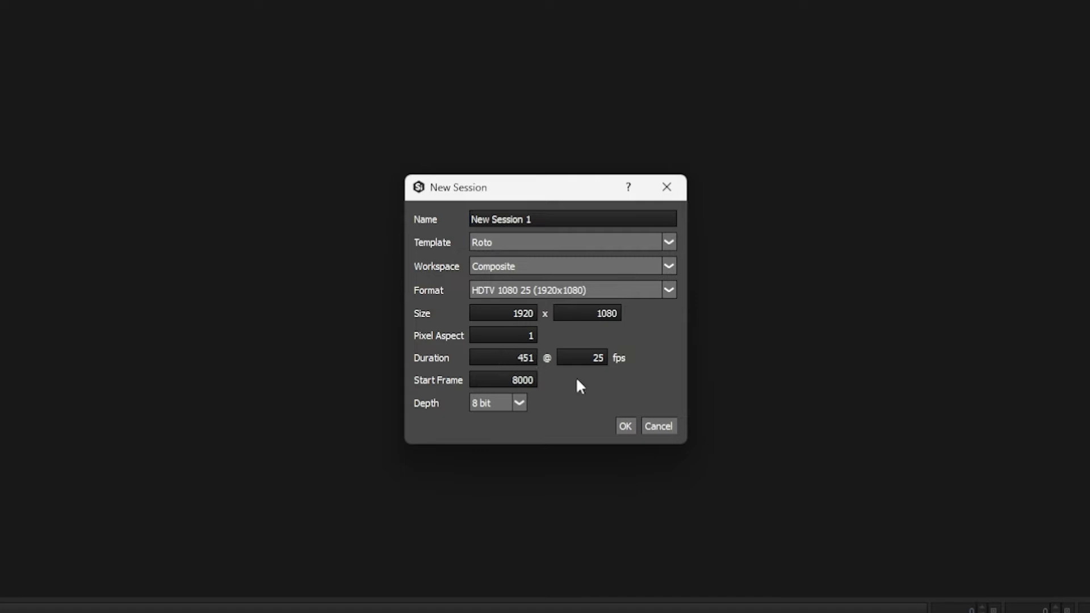
{"action": "mouse_move", "coordinate": [620, 405]}
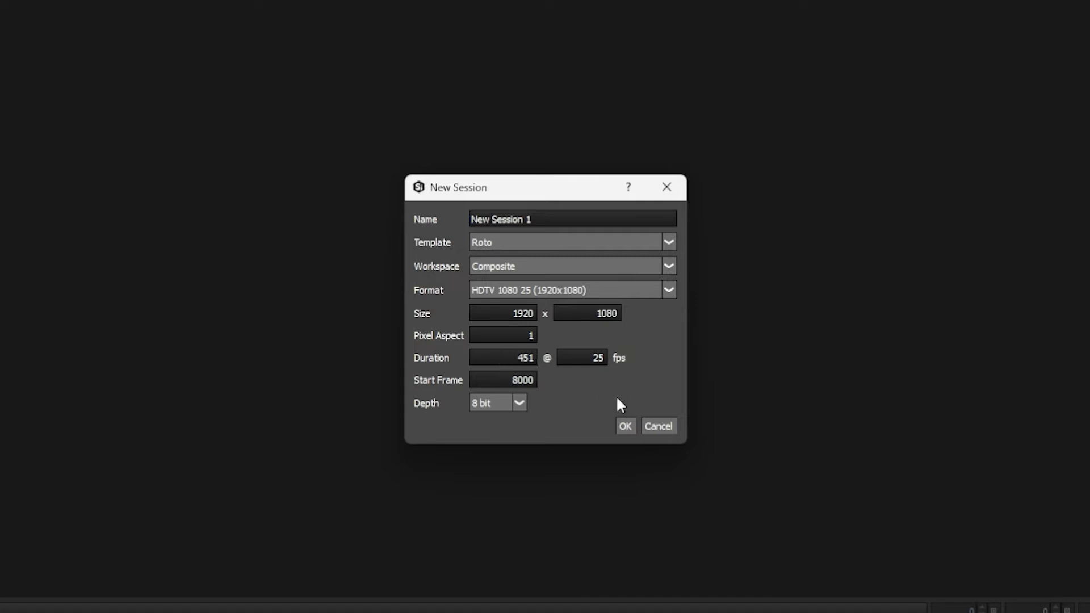
{"action": "mouse_move", "coordinate": [615, 406]}
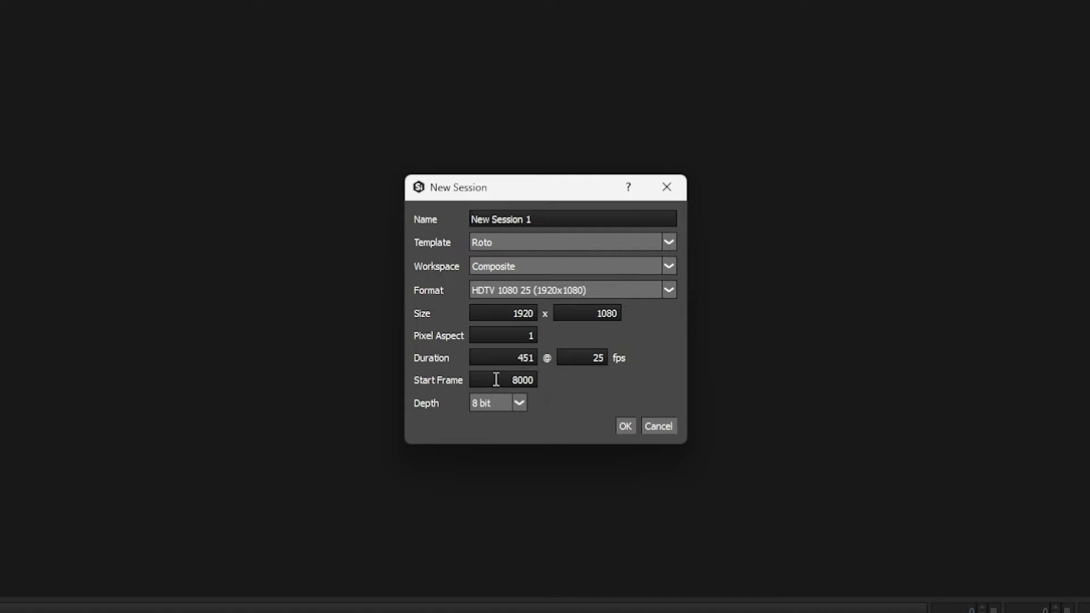
{"action": "mouse_move", "coordinate": [494, 397]}
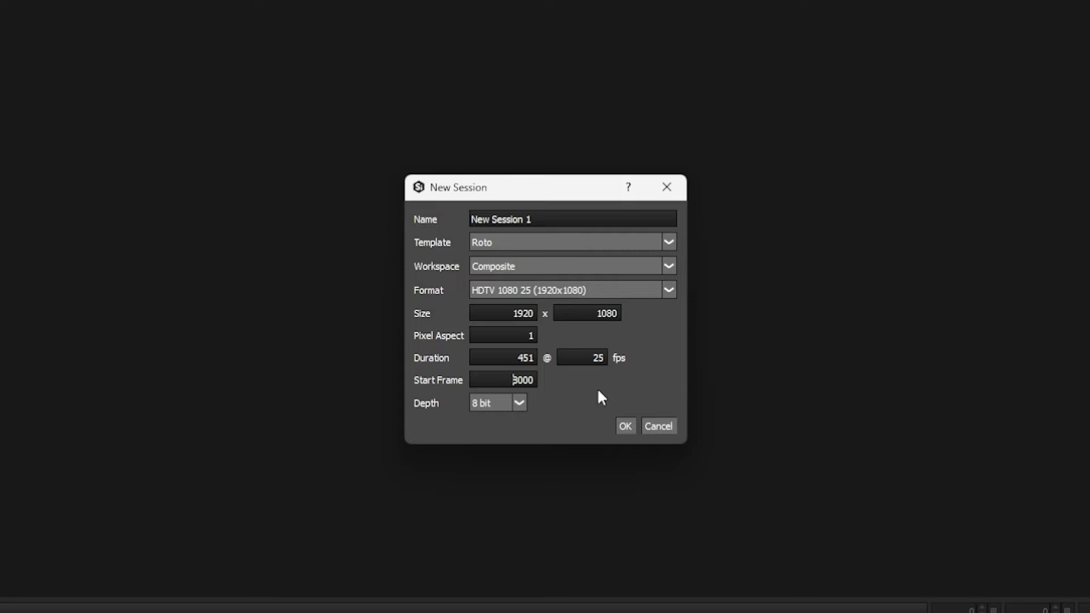
{"action": "type", "text": "8000"}
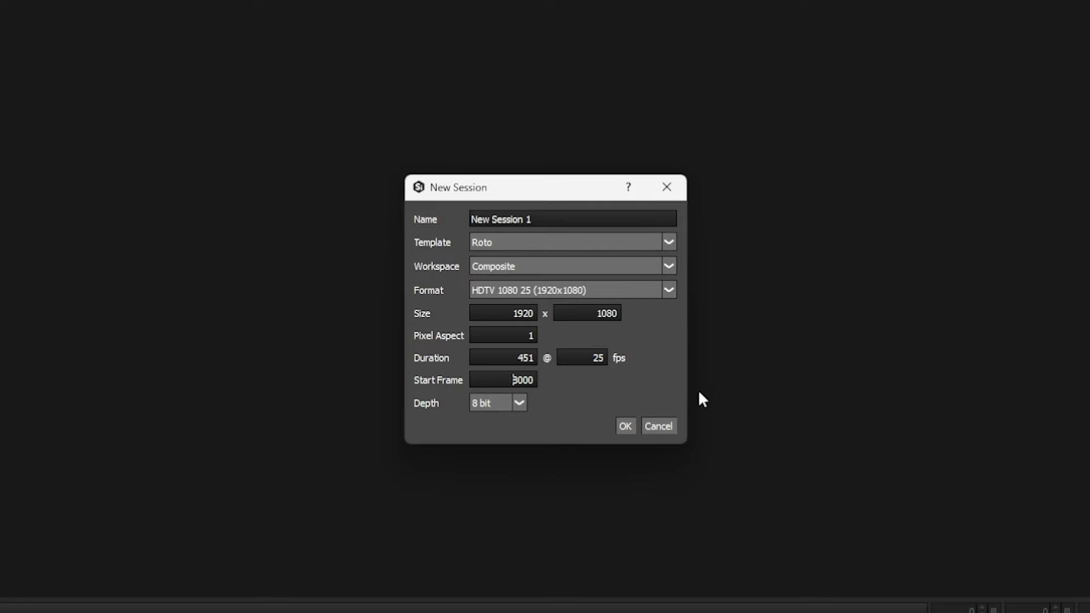
{"action": "mouse_move", "coordinate": [550, 390]}
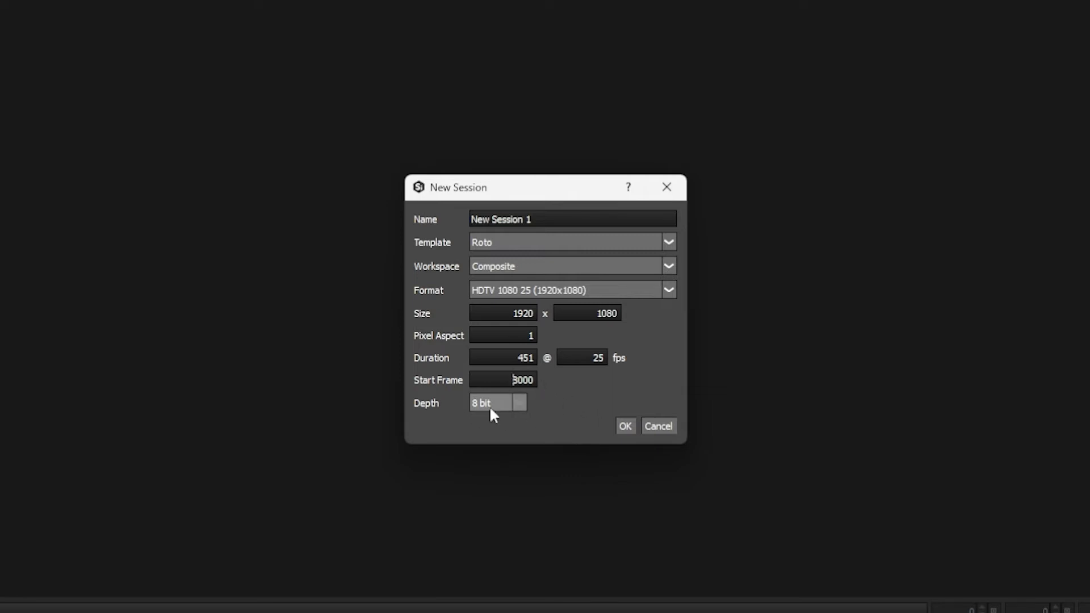
{"action": "left_click", "coordinate": [520, 403]}
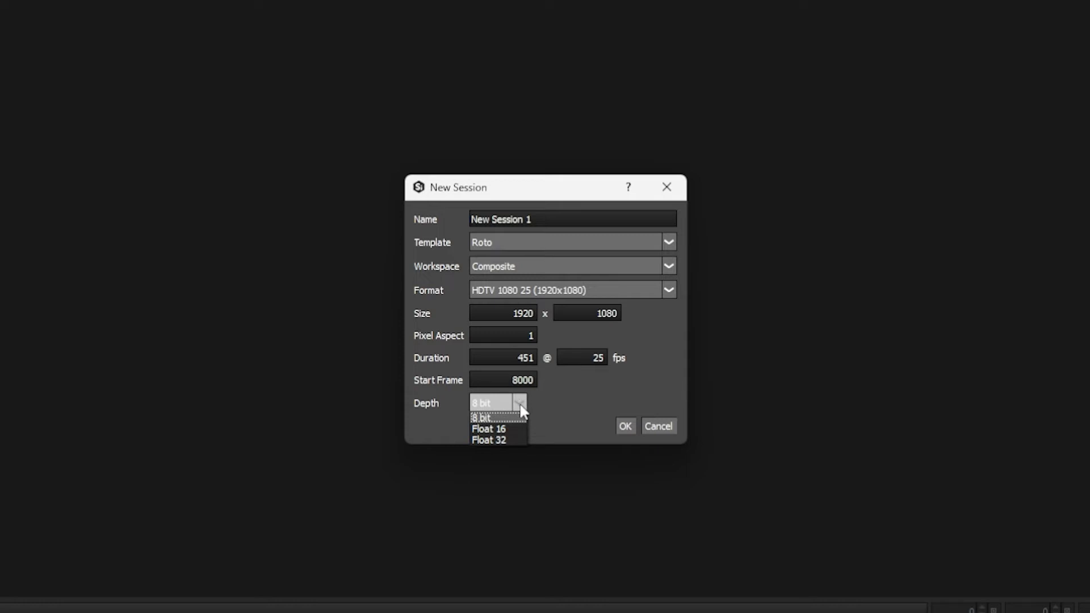
{"action": "mouse_move", "coordinate": [521, 427]}
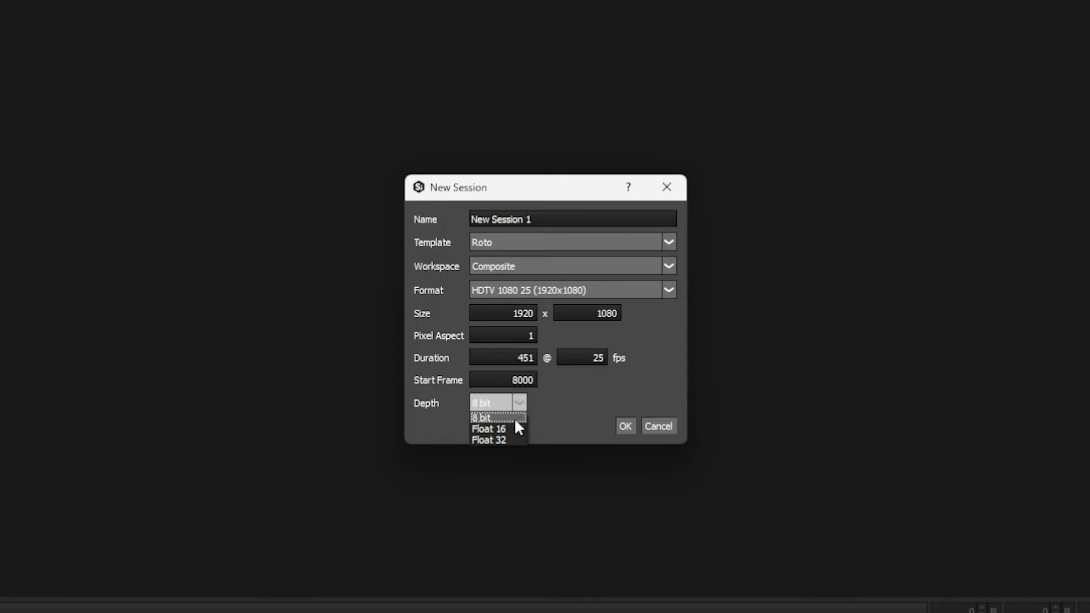
{"action": "mouse_move", "coordinate": [522, 434]}
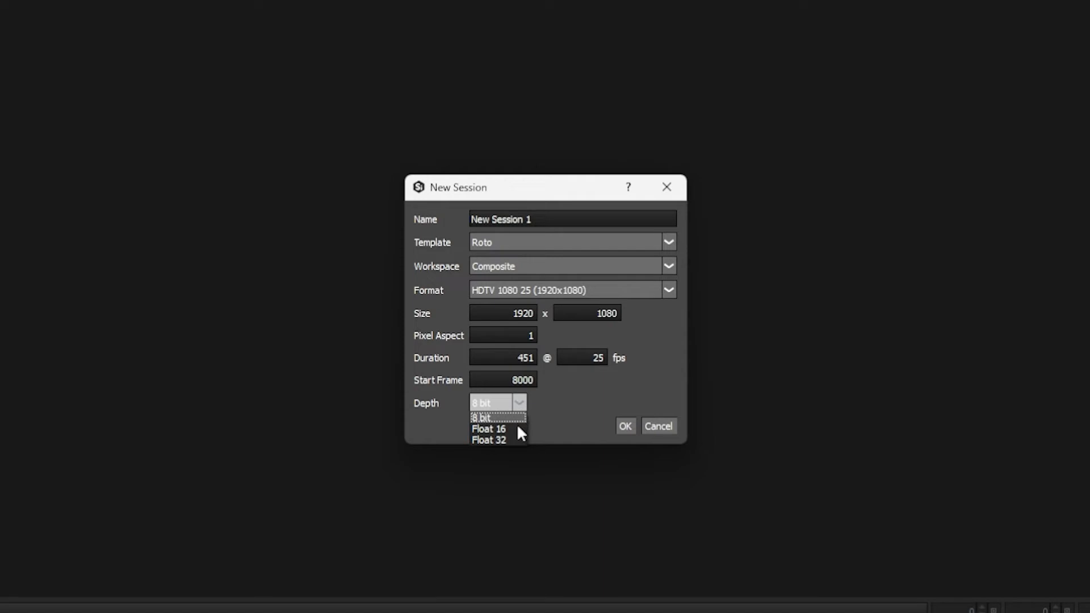
{"action": "mouse_move", "coordinate": [516, 446]}
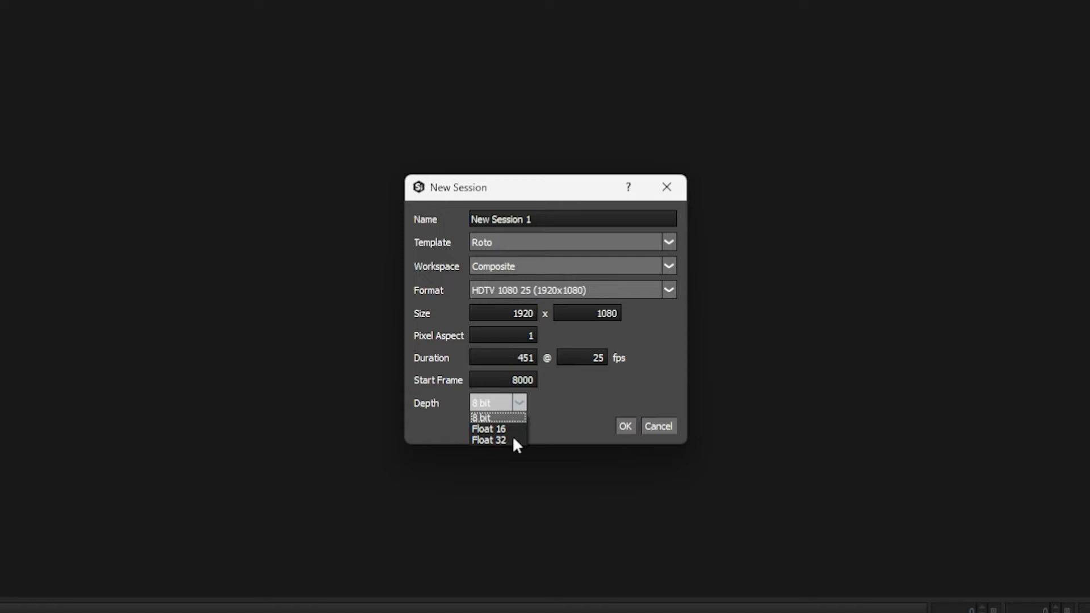
{"action": "mouse_move", "coordinate": [523, 425]}
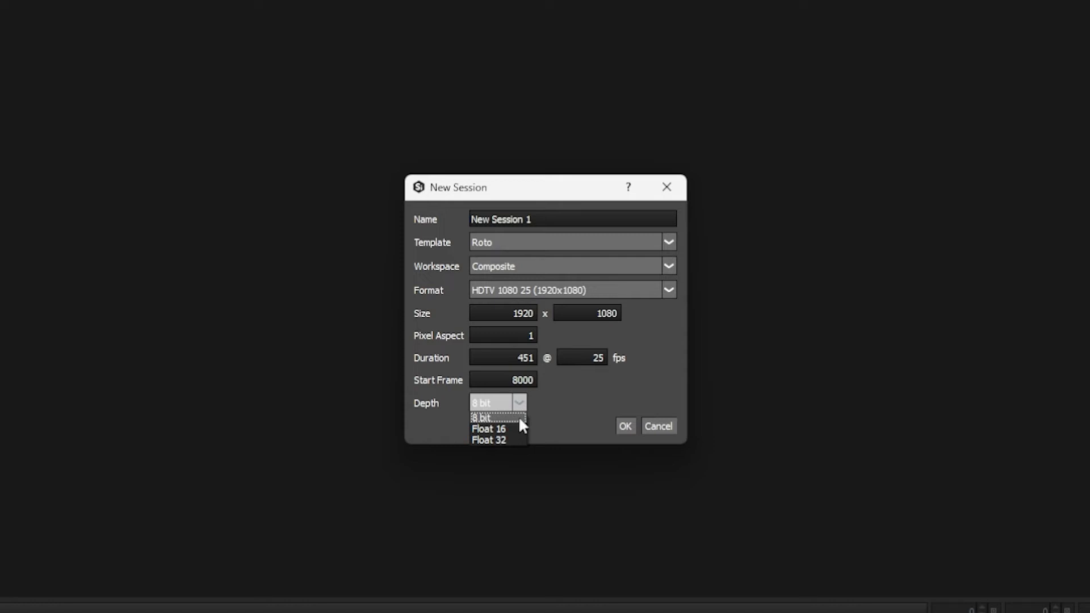
{"action": "mouse_move", "coordinate": [522, 436]}
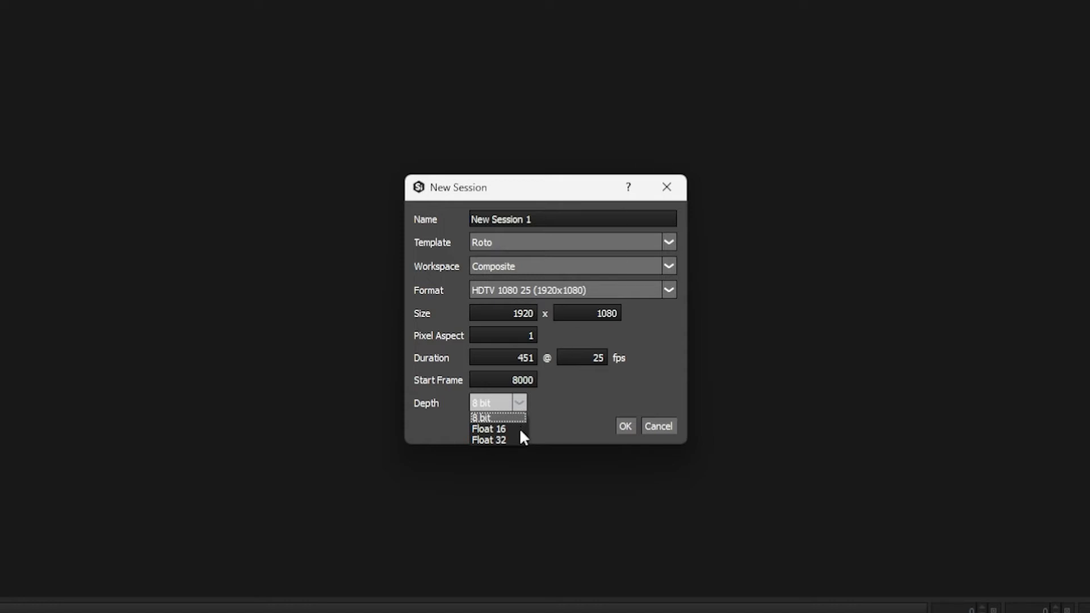
{"action": "mouse_move", "coordinate": [514, 427]}
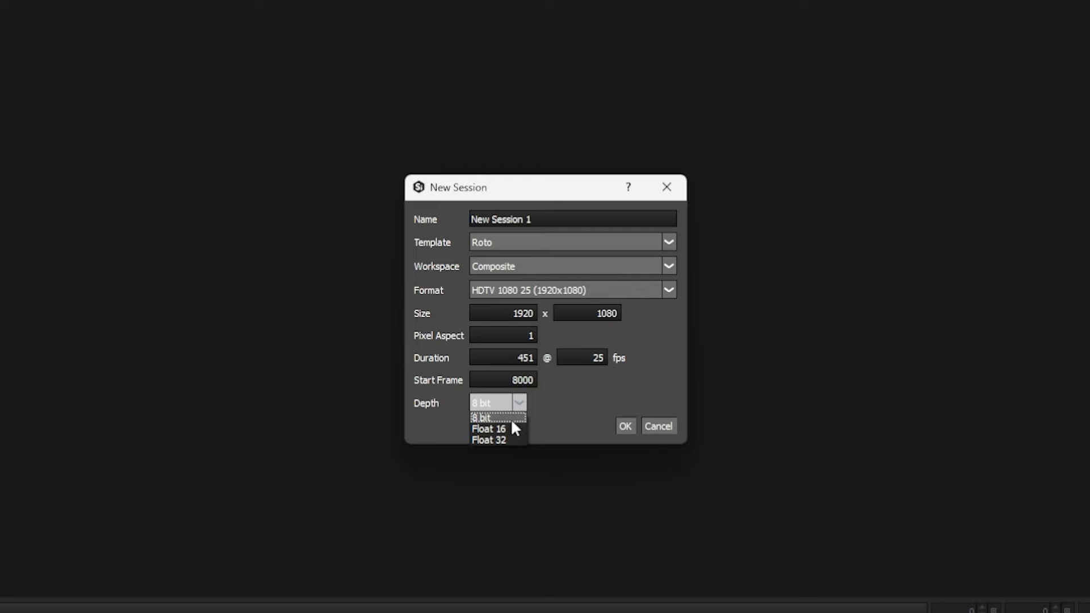
{"action": "left_click", "coordinate": [489, 418]}
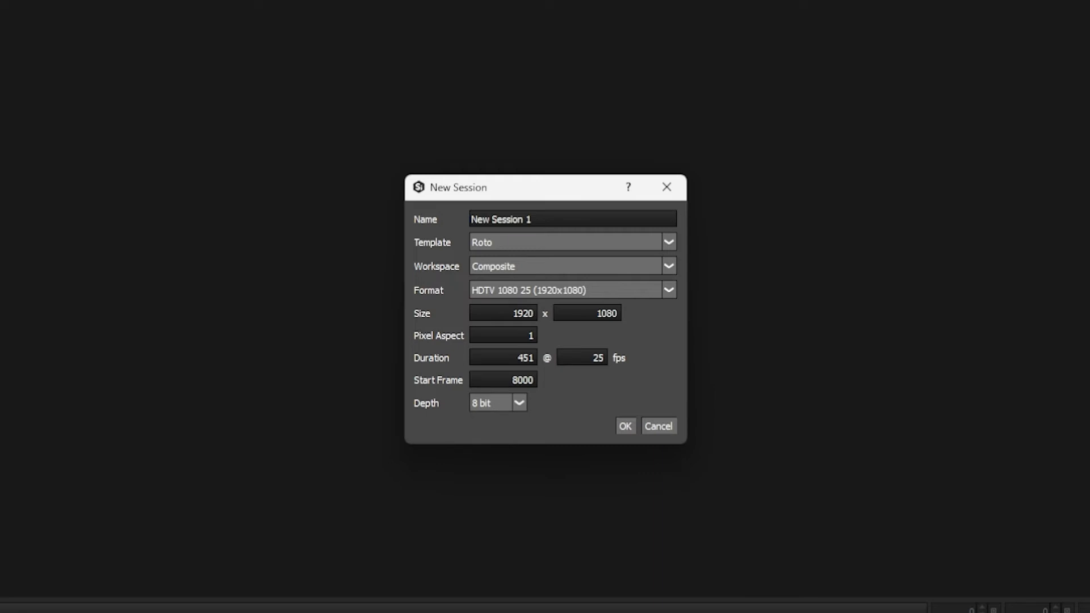
Step: Confirm New Session 1, creating the hand_on_wall Source→Roto→Output chain
{"action": "left_click", "coordinate": [625, 426]}
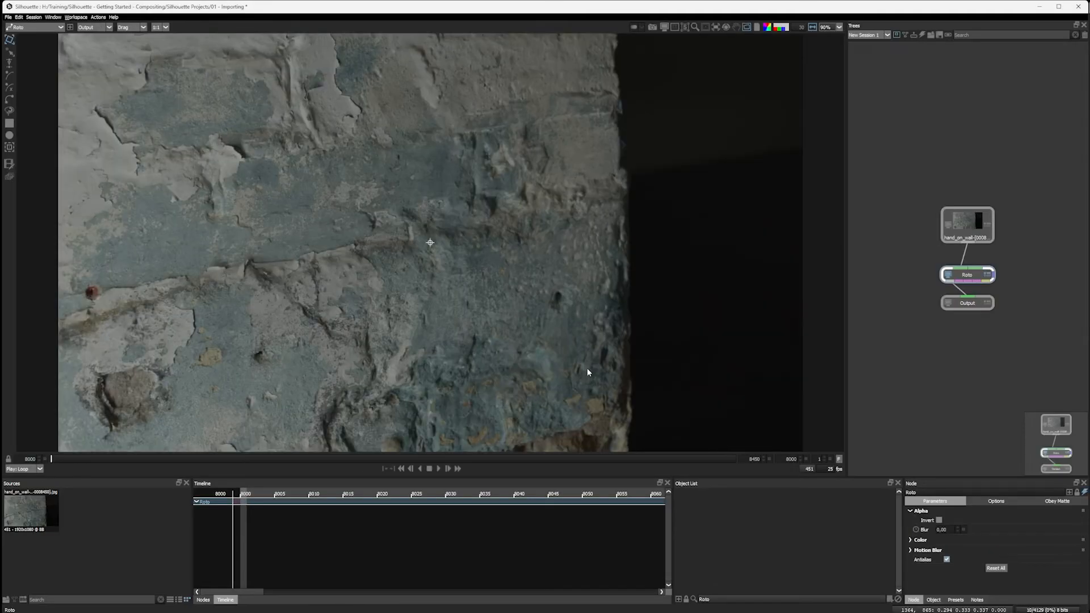
{"action": "mouse_move", "coordinate": [892, 178]}
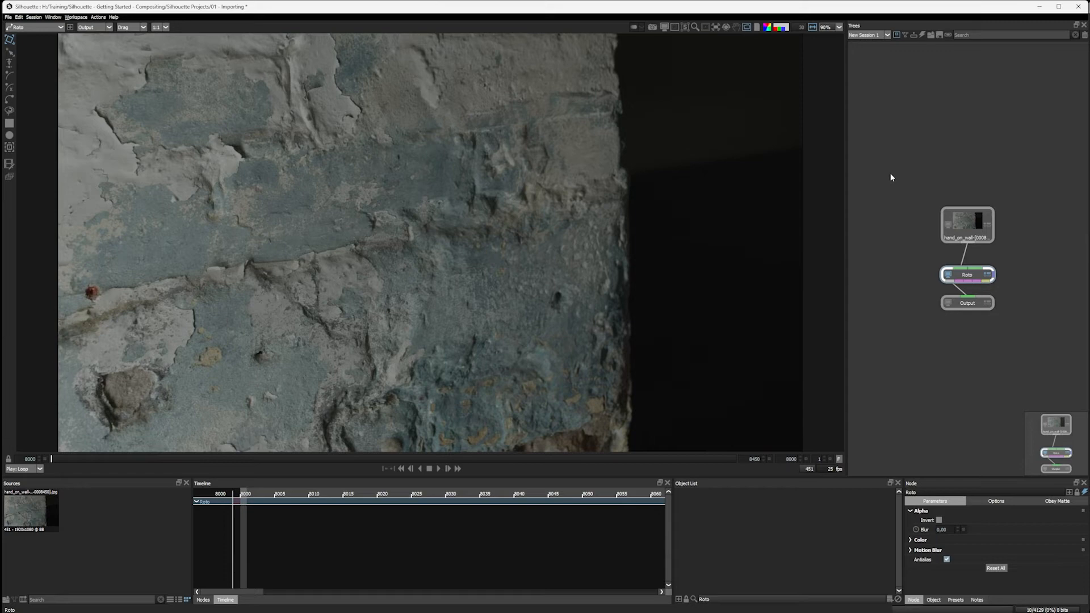
{"action": "left_click", "coordinate": [34, 17]}
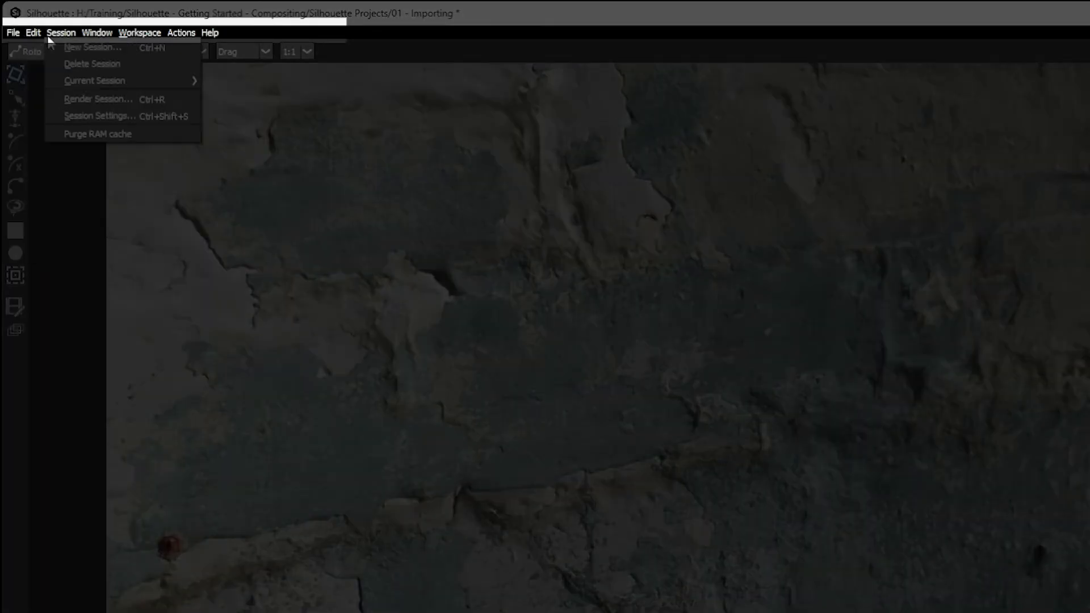
Step: Play the hand_on_wall footage forward to show the hand against the wall
{"action": "left_click", "coordinate": [210, 31]}
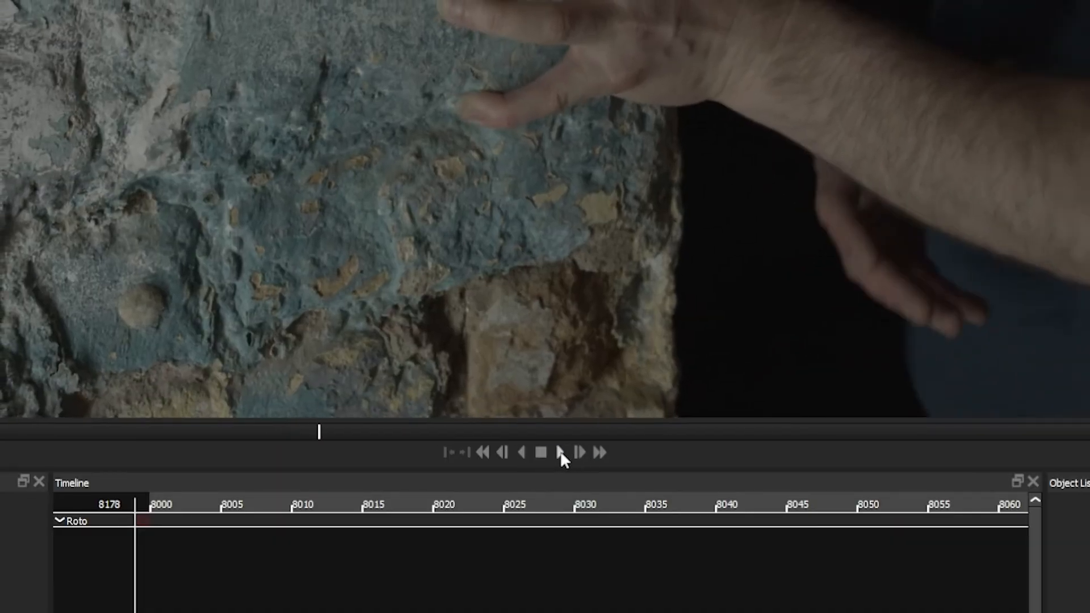
{"action": "left_click", "coordinate": [560, 453]}
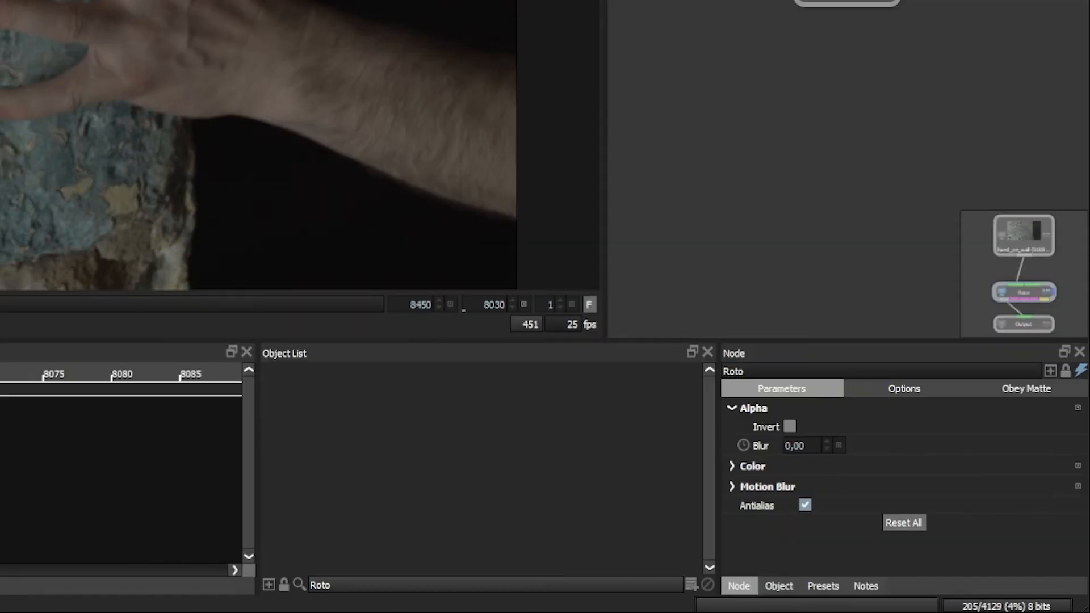
{"action": "mouse_move", "coordinate": [375, 490]}
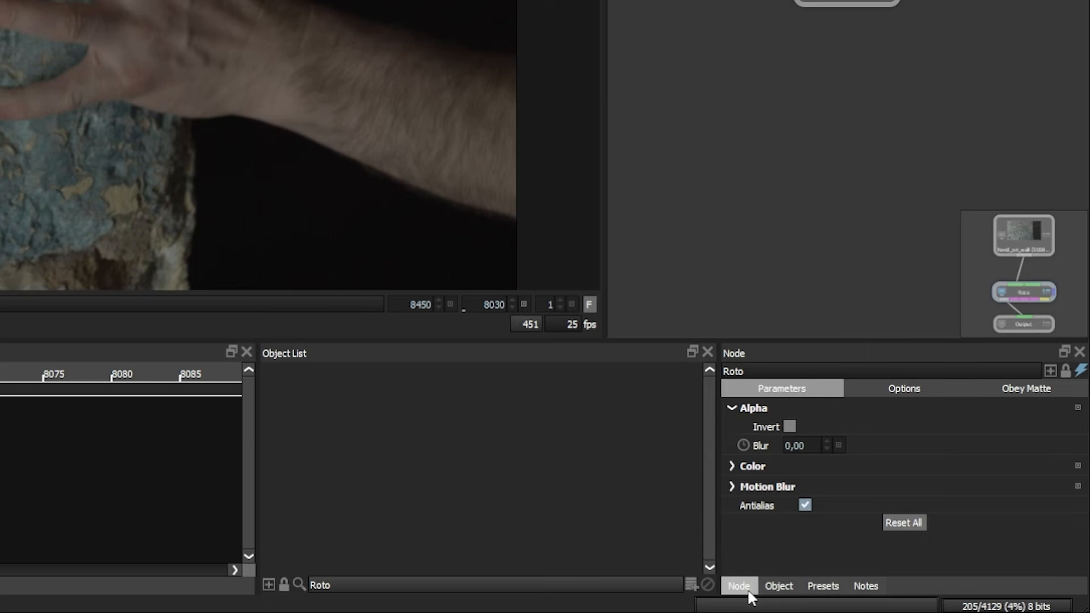
Step: Switch the Node panel from Roto parameters to the Notes section
{"action": "left_click", "coordinate": [778, 586]}
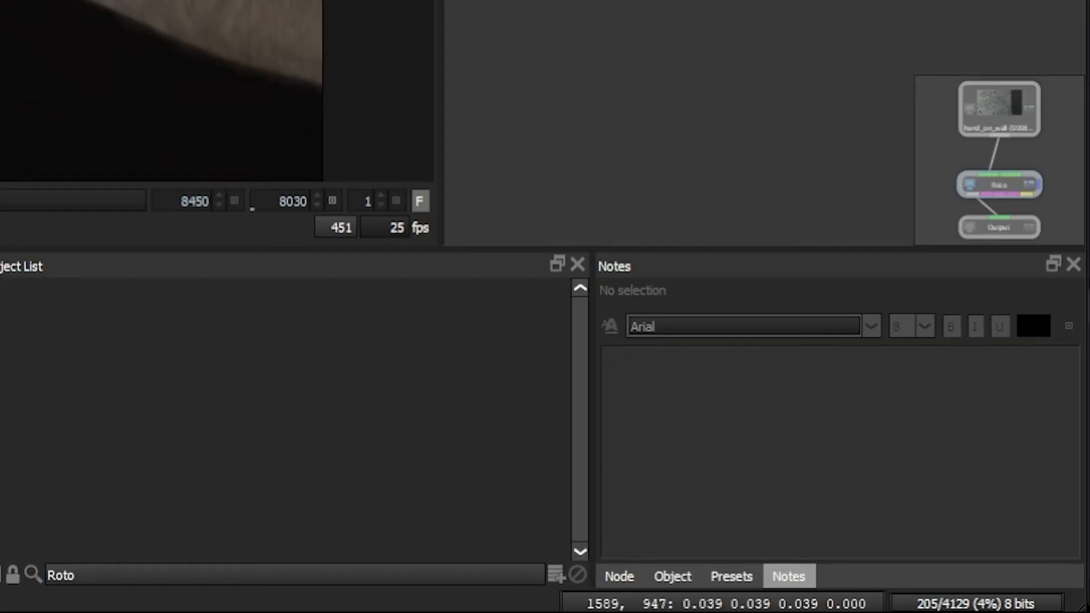
{"action": "mouse_move", "coordinate": [110, 612]}
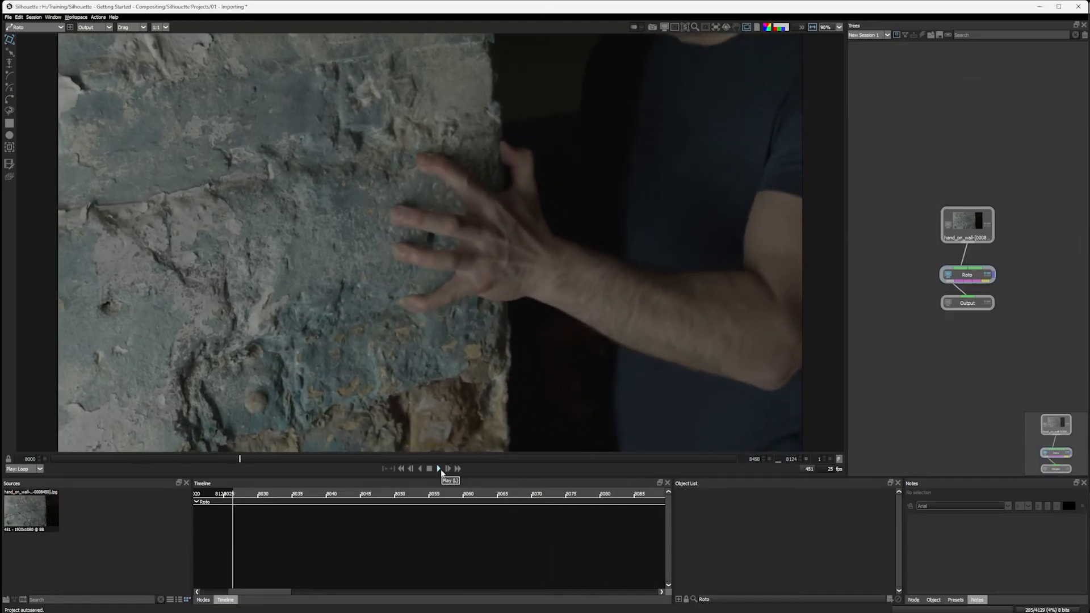
Step: Play the hand_on_wall clip through to cache its frames, then stop
{"action": "left_click", "coordinate": [439, 467]}
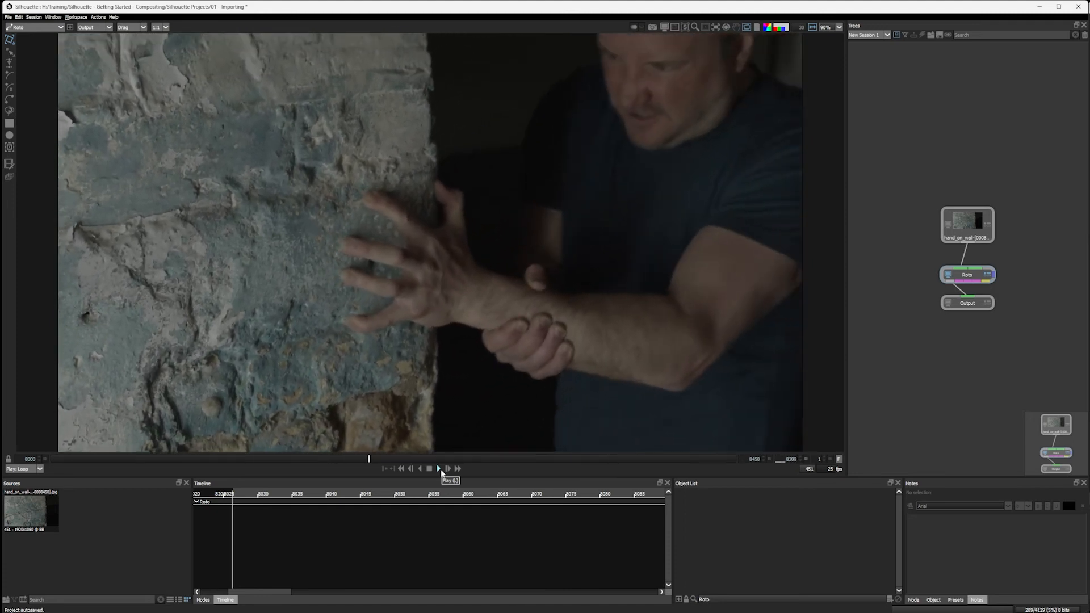
{"action": "left_click", "coordinate": [429, 468]}
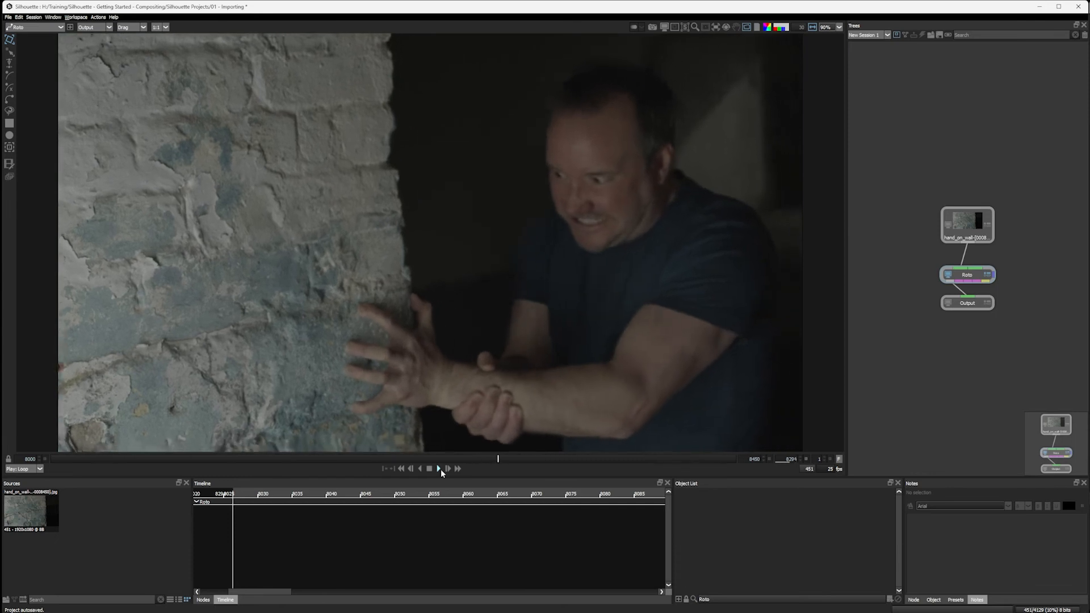
{"action": "left_click", "coordinate": [438, 468]}
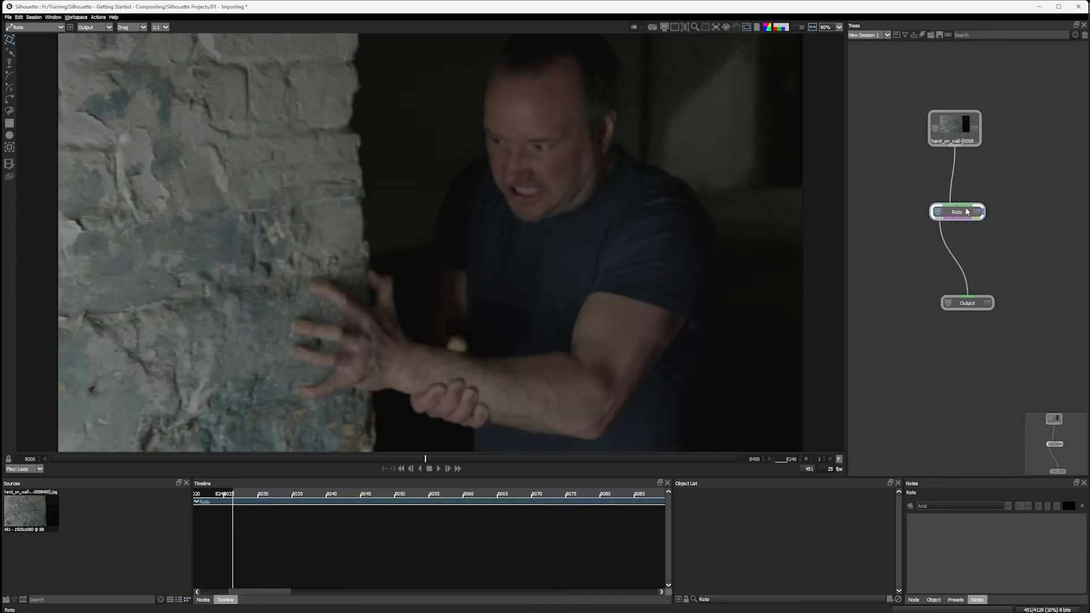
Step: Select the Roto node to inspect its Source and Output links
{"action": "left_click", "coordinate": [954, 127]}
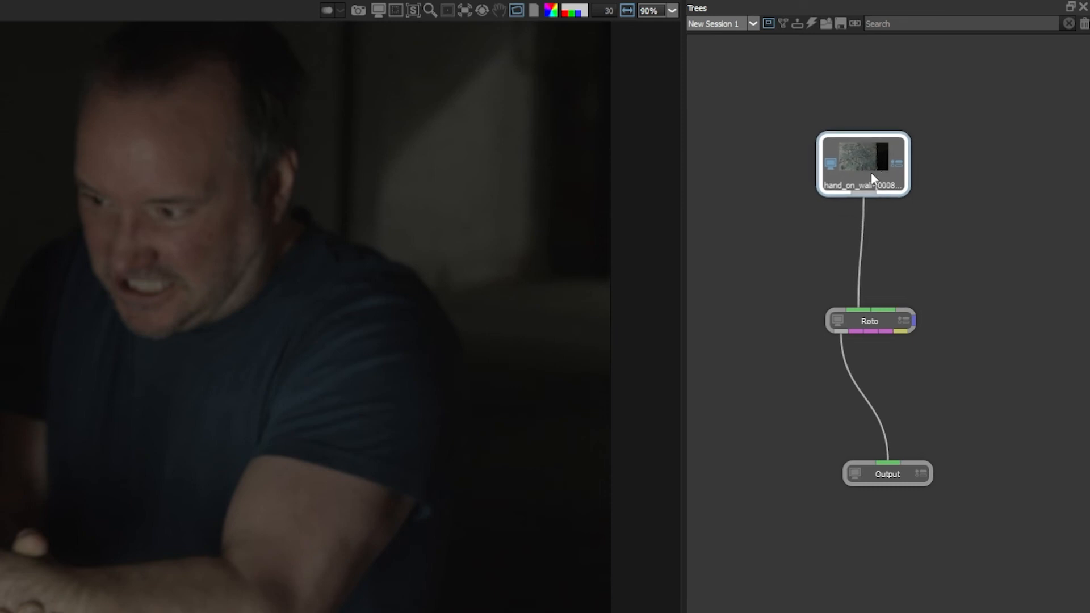
{"action": "mouse_move", "coordinate": [831, 164]}
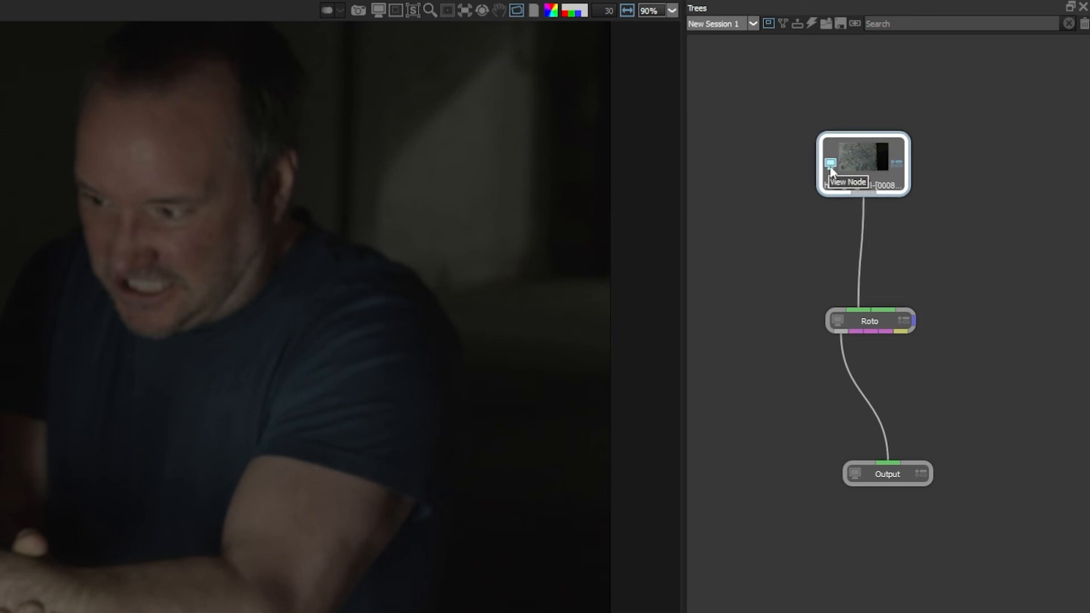
{"action": "mouse_move", "coordinate": [900, 172]}
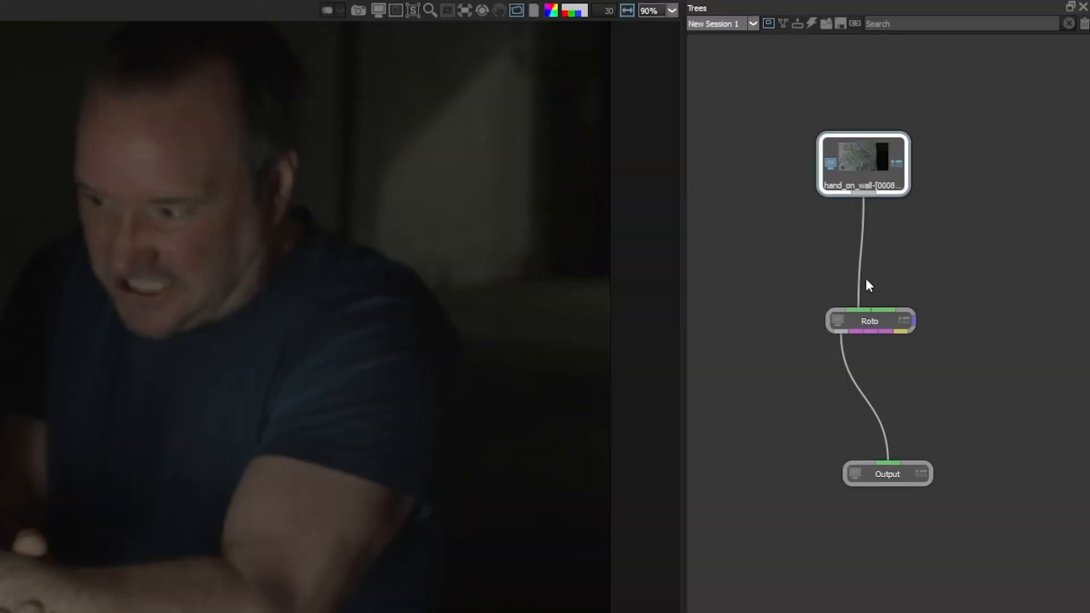
{"action": "mouse_move", "coordinate": [855, 320]}
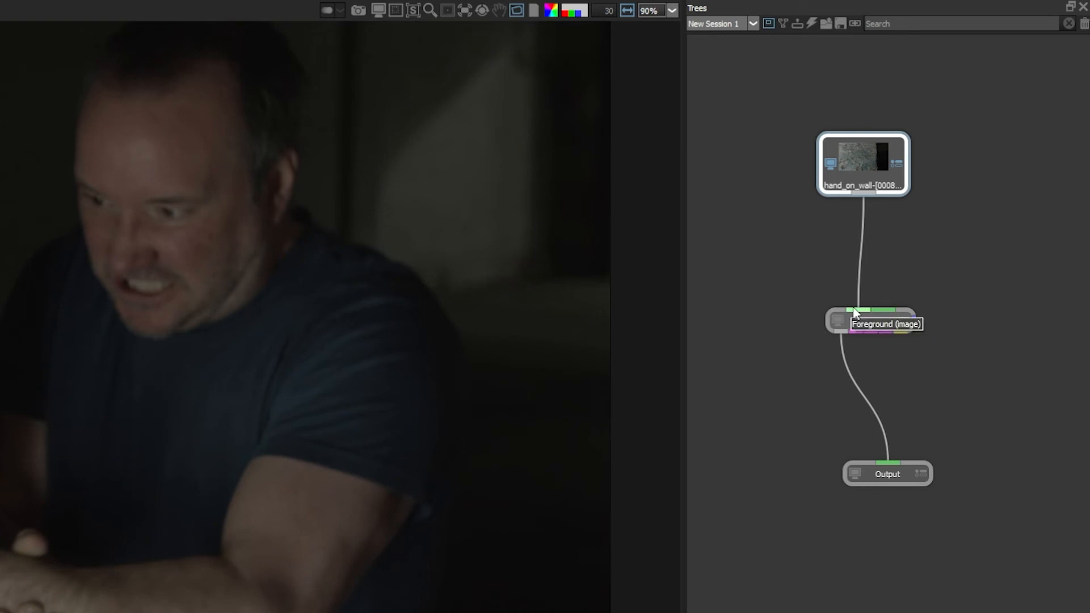
{"action": "mouse_move", "coordinate": [880, 359]}
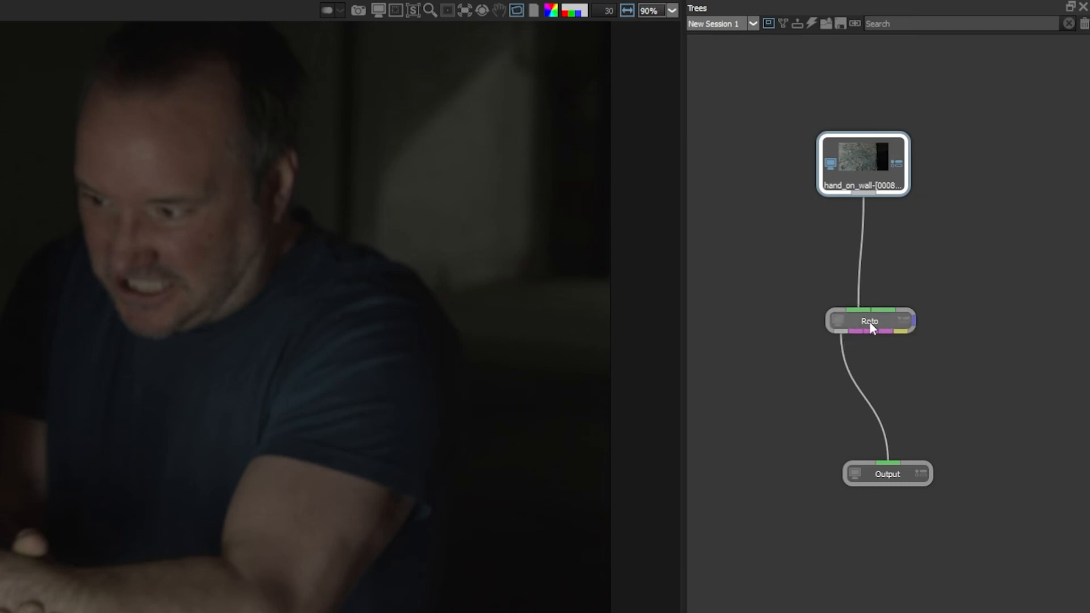
Step: Show the Roto node's Alpha, Color and Motion Blur parameters
{"action": "left_click", "coordinate": [870, 320]}
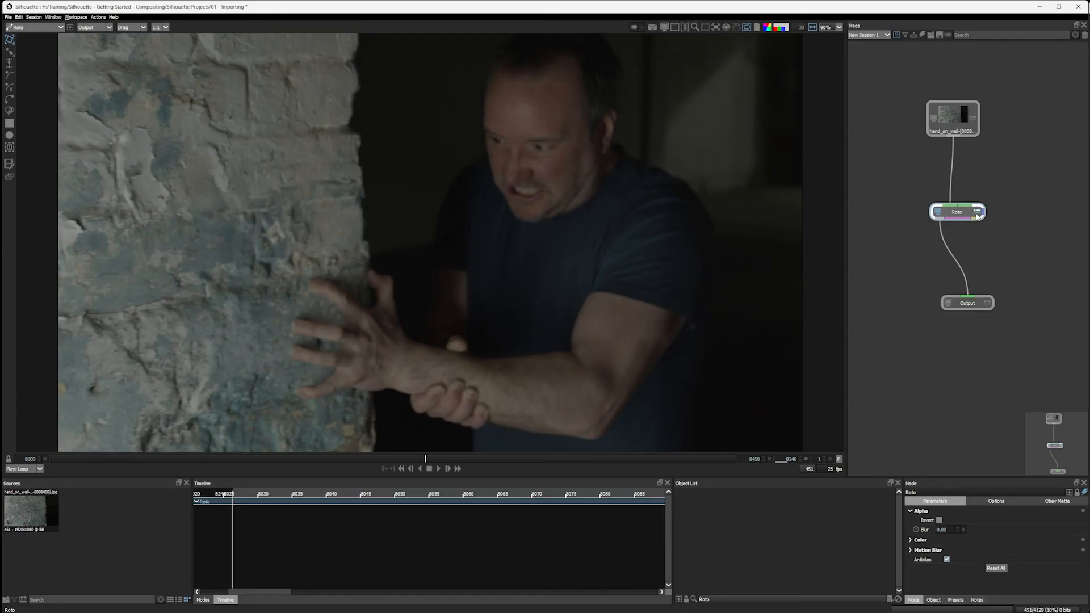
{"action": "mouse_move", "coordinate": [978, 214]}
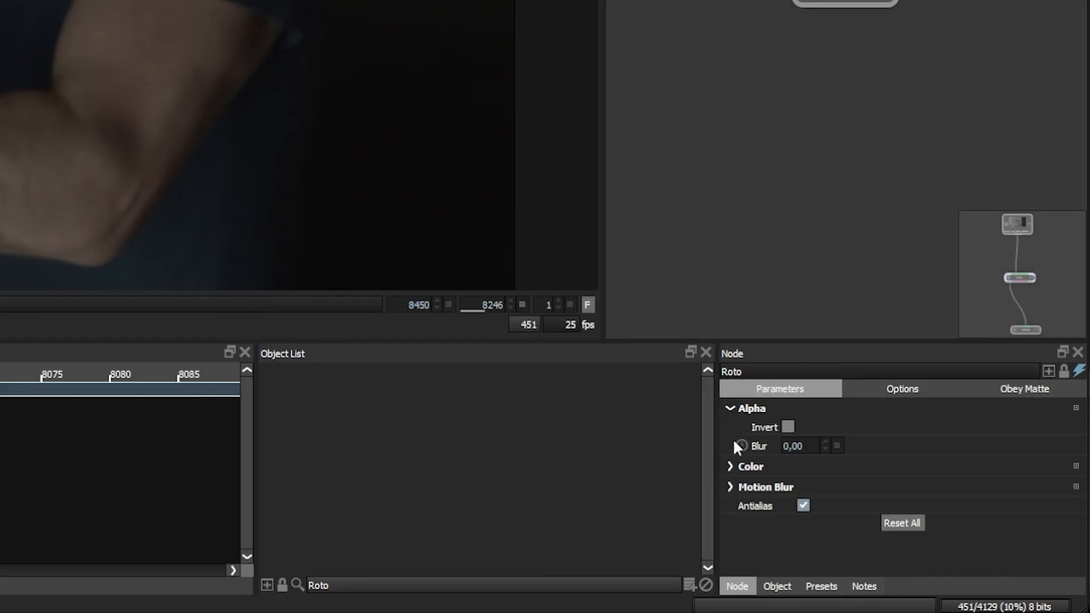
{"action": "mouse_move", "coordinate": [972, 474]}
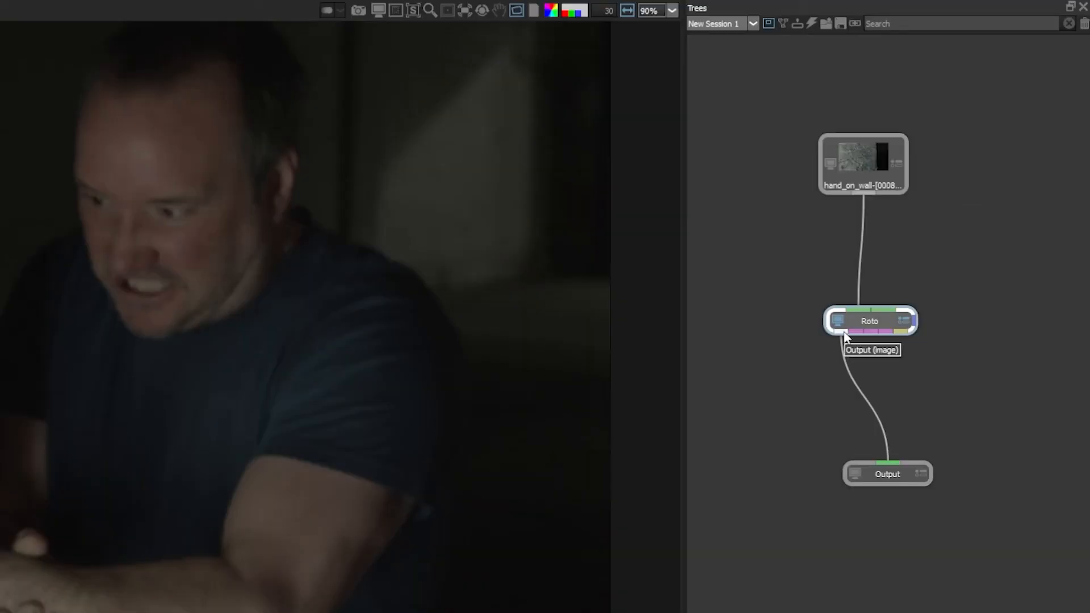
{"action": "mouse_move", "coordinate": [857, 388]}
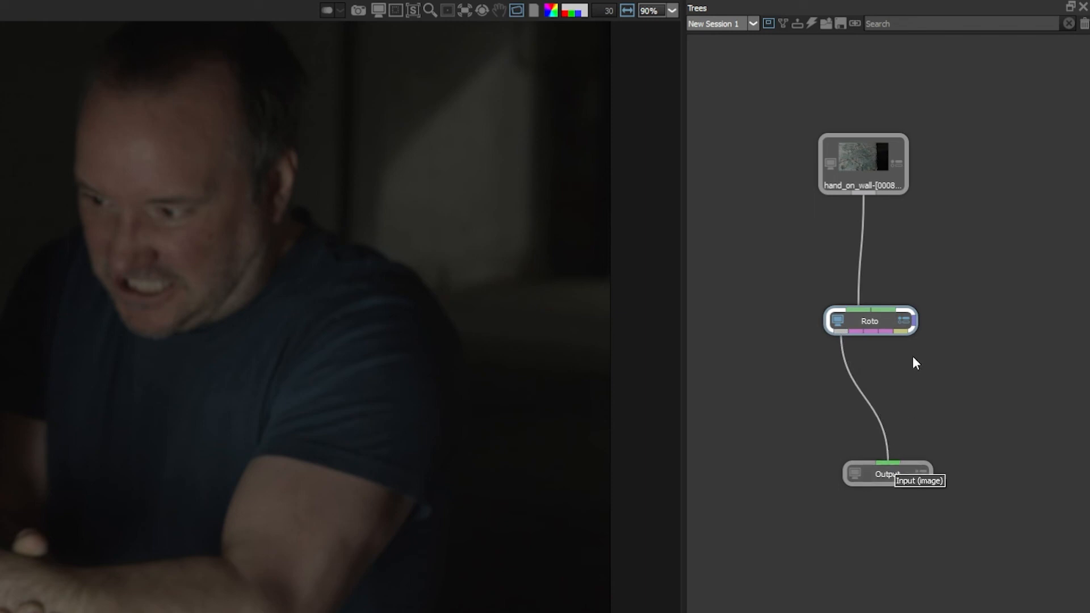
{"action": "mouse_move", "coordinate": [925, 464]}
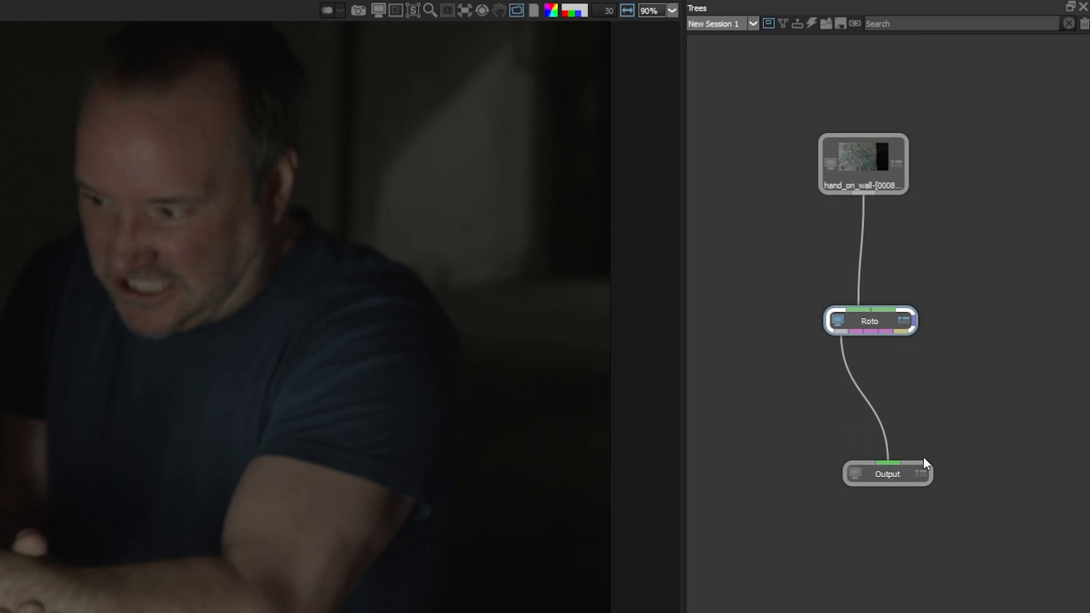
{"action": "mouse_move", "coordinate": [864, 490]}
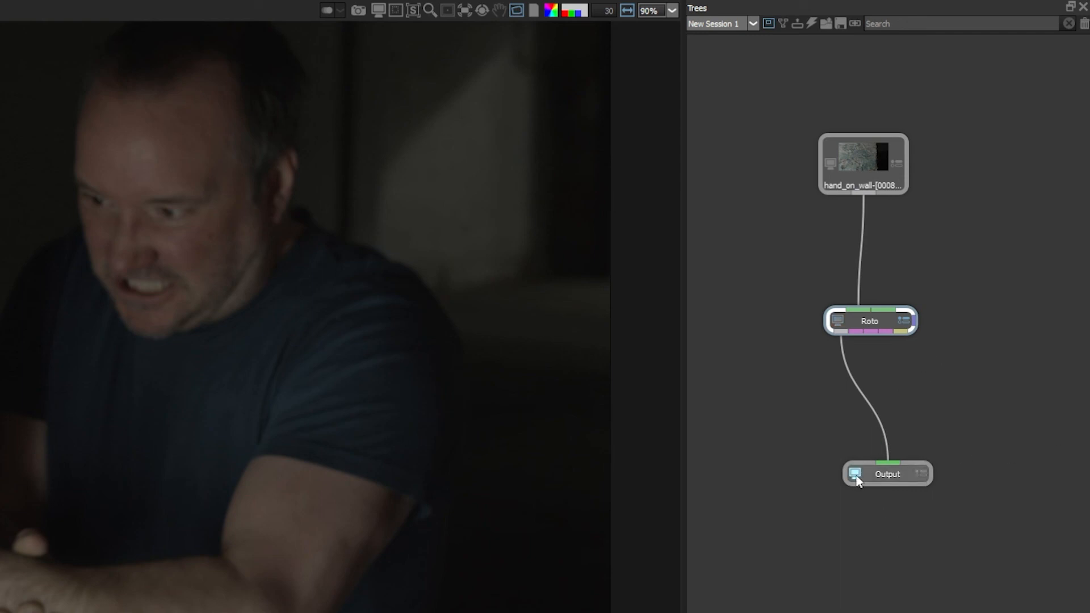
{"action": "mouse_move", "coordinate": [556, 439]}
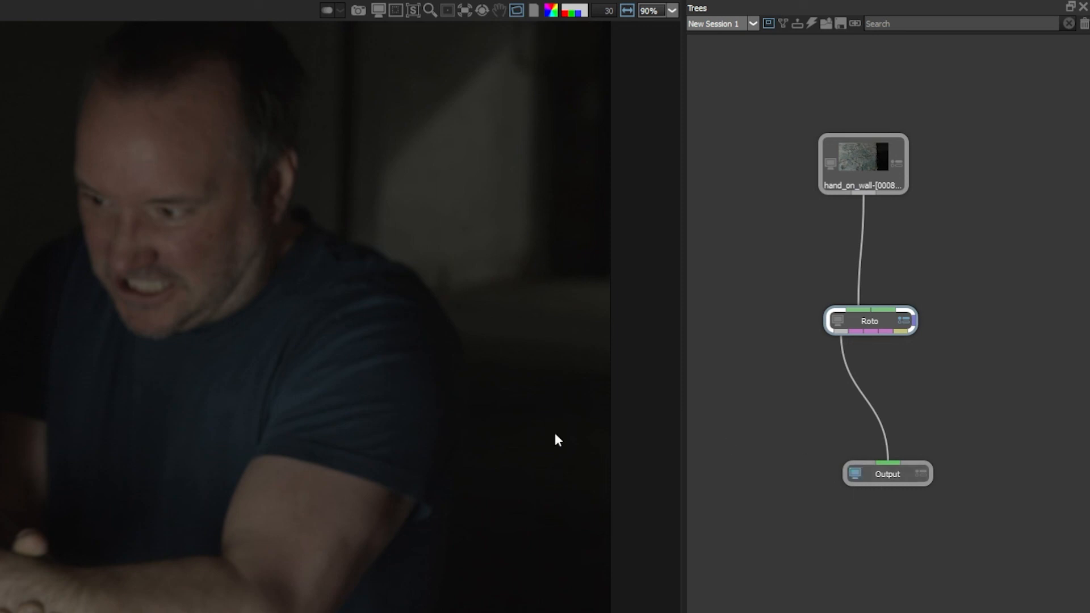
{"action": "mouse_move", "coordinate": [879, 347]}
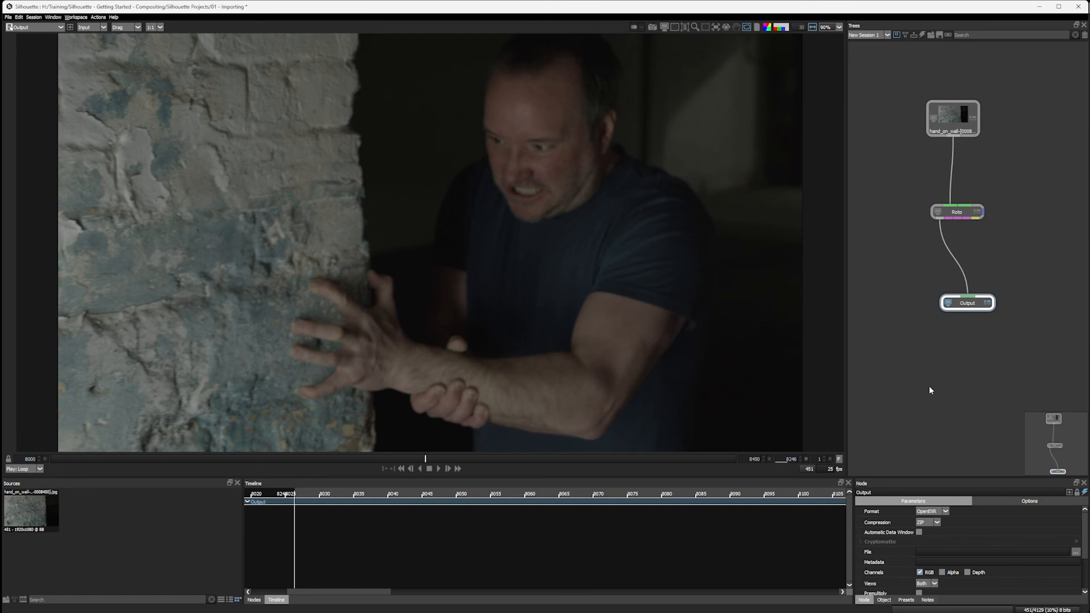
Step: Bring the Roto node's parameters back into the Node panel
{"action": "left_click", "coordinate": [956, 211]}
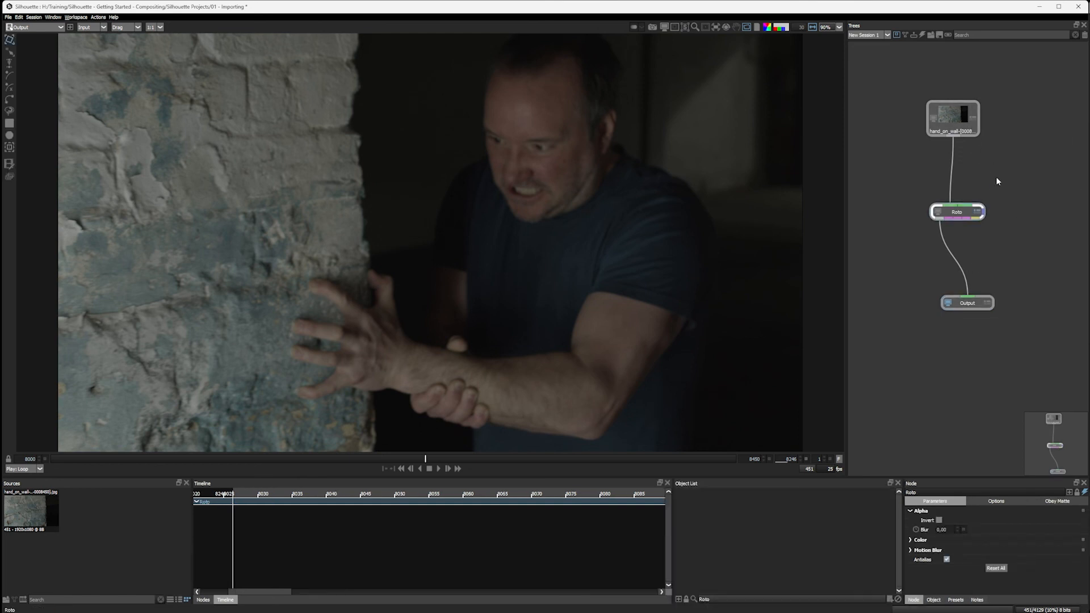
{"action": "mouse_move", "coordinate": [977, 211]}
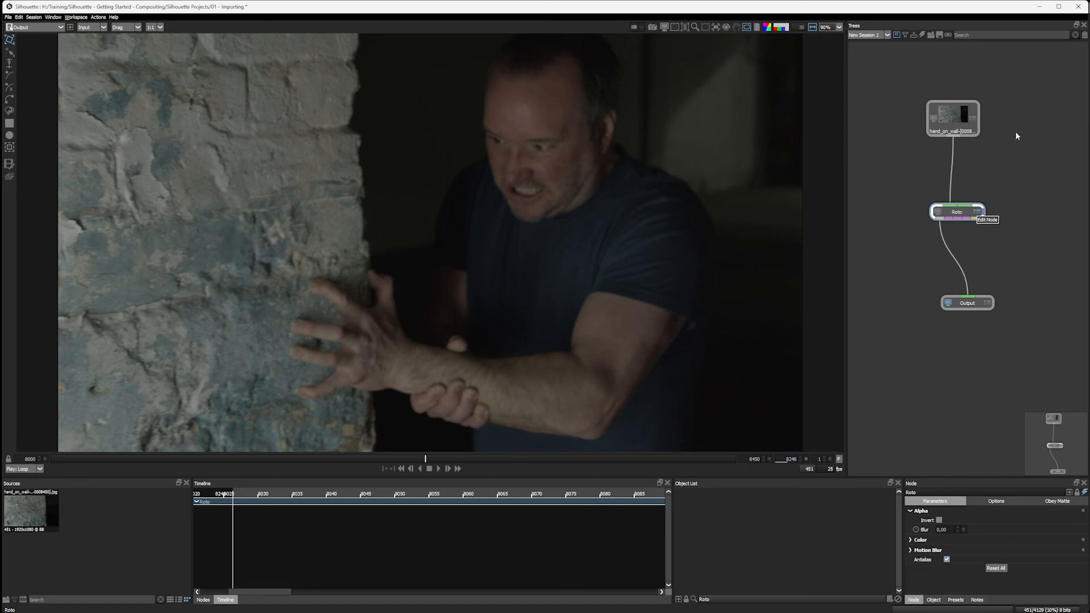
{"action": "mouse_move", "coordinate": [1000, 198]}
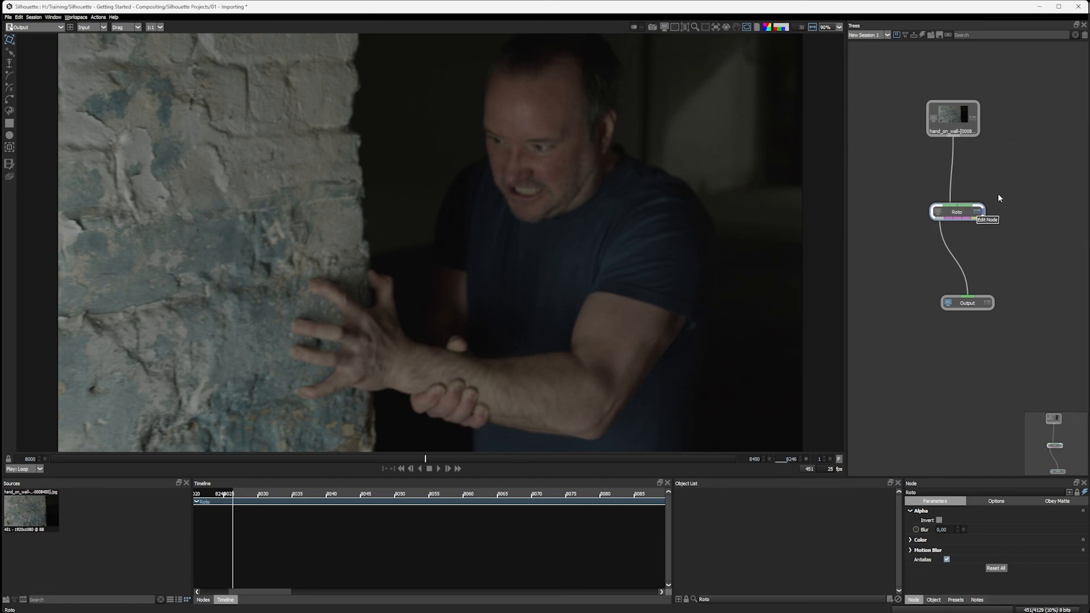
{"action": "mouse_move", "coordinate": [994, 215]}
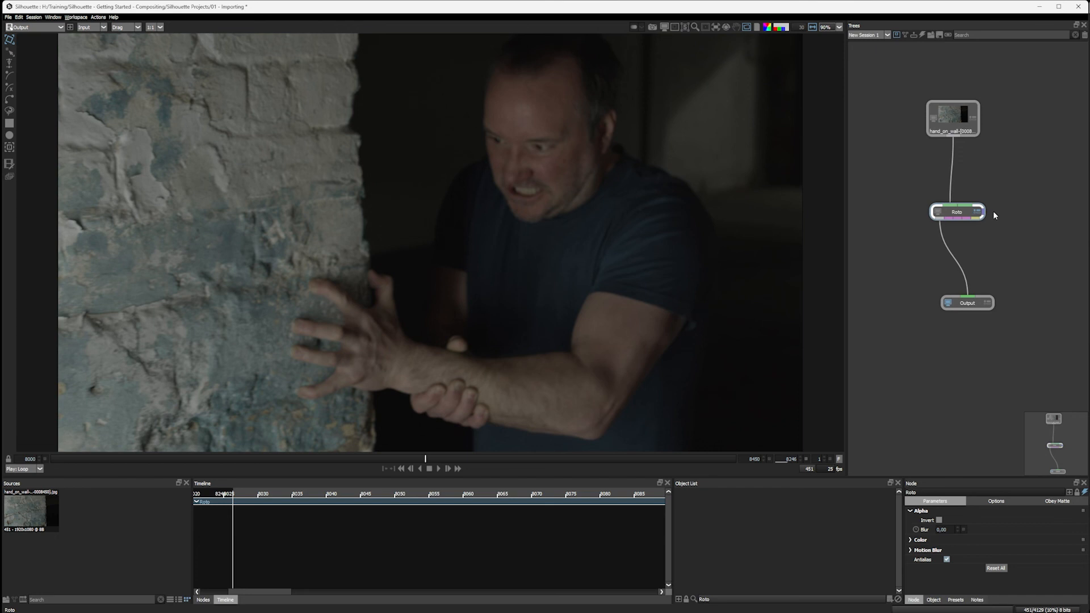
{"action": "mouse_move", "coordinate": [1001, 148]}
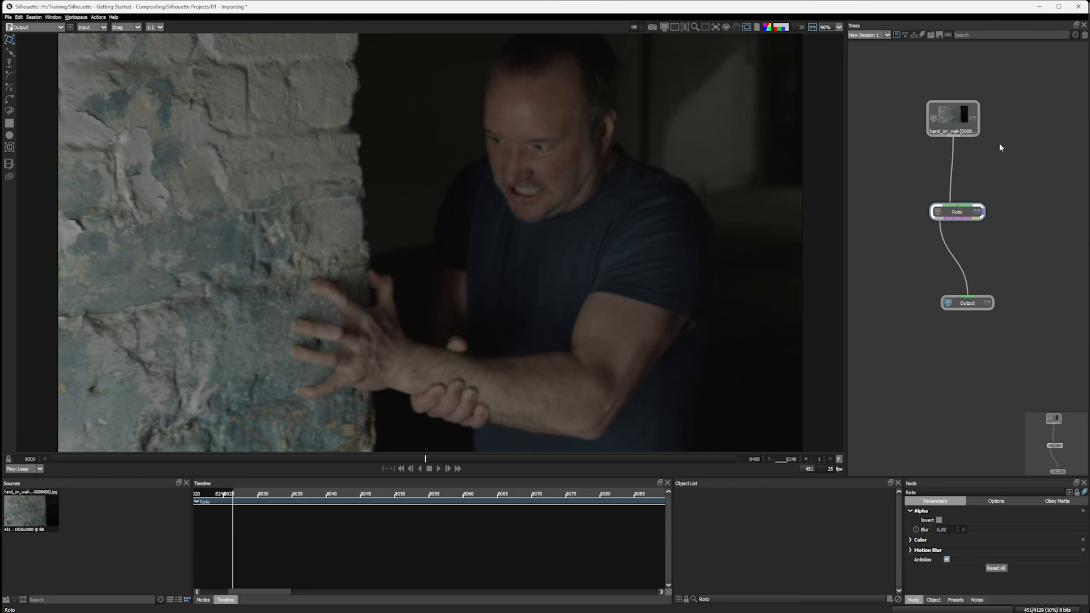